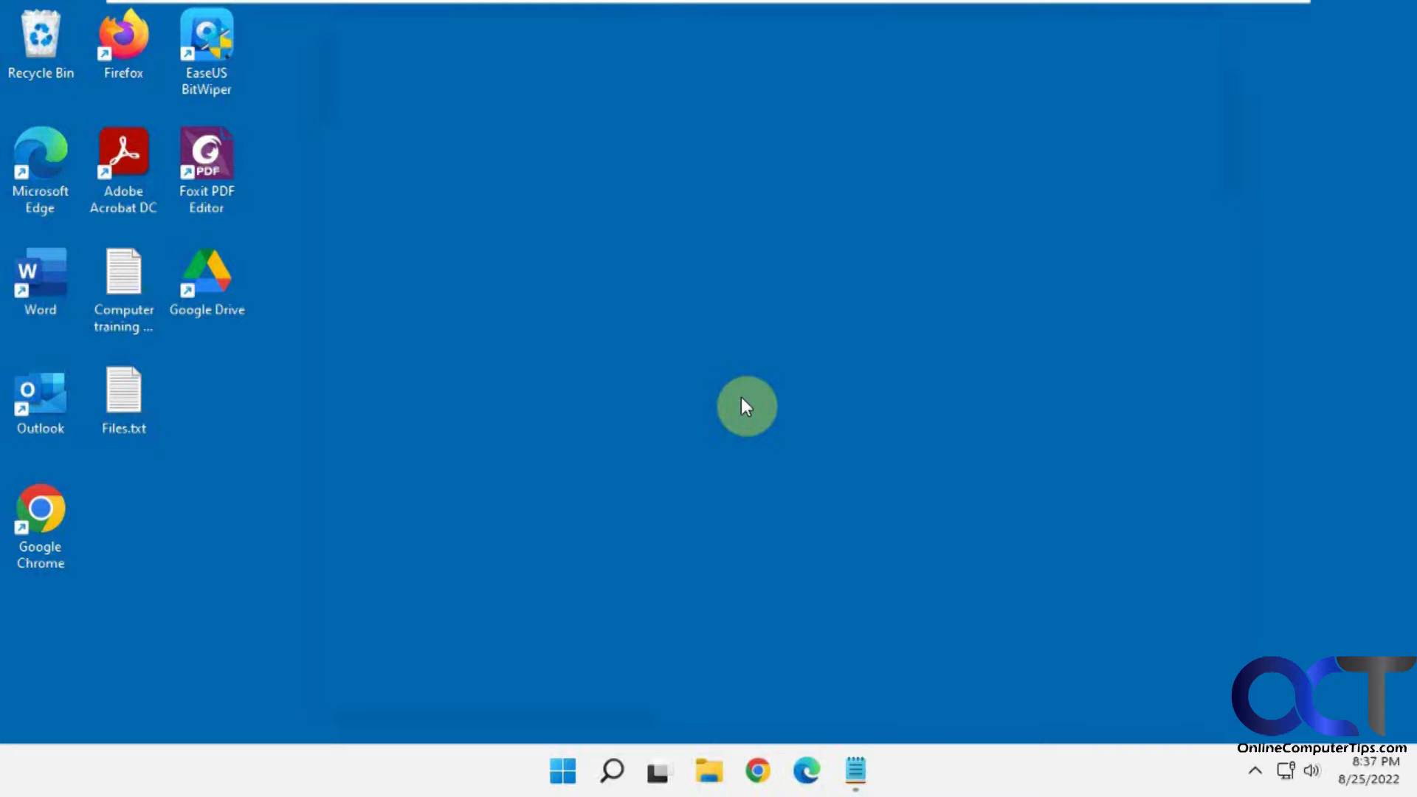
{"action": "mouse_move", "coordinate": [650, 402]}
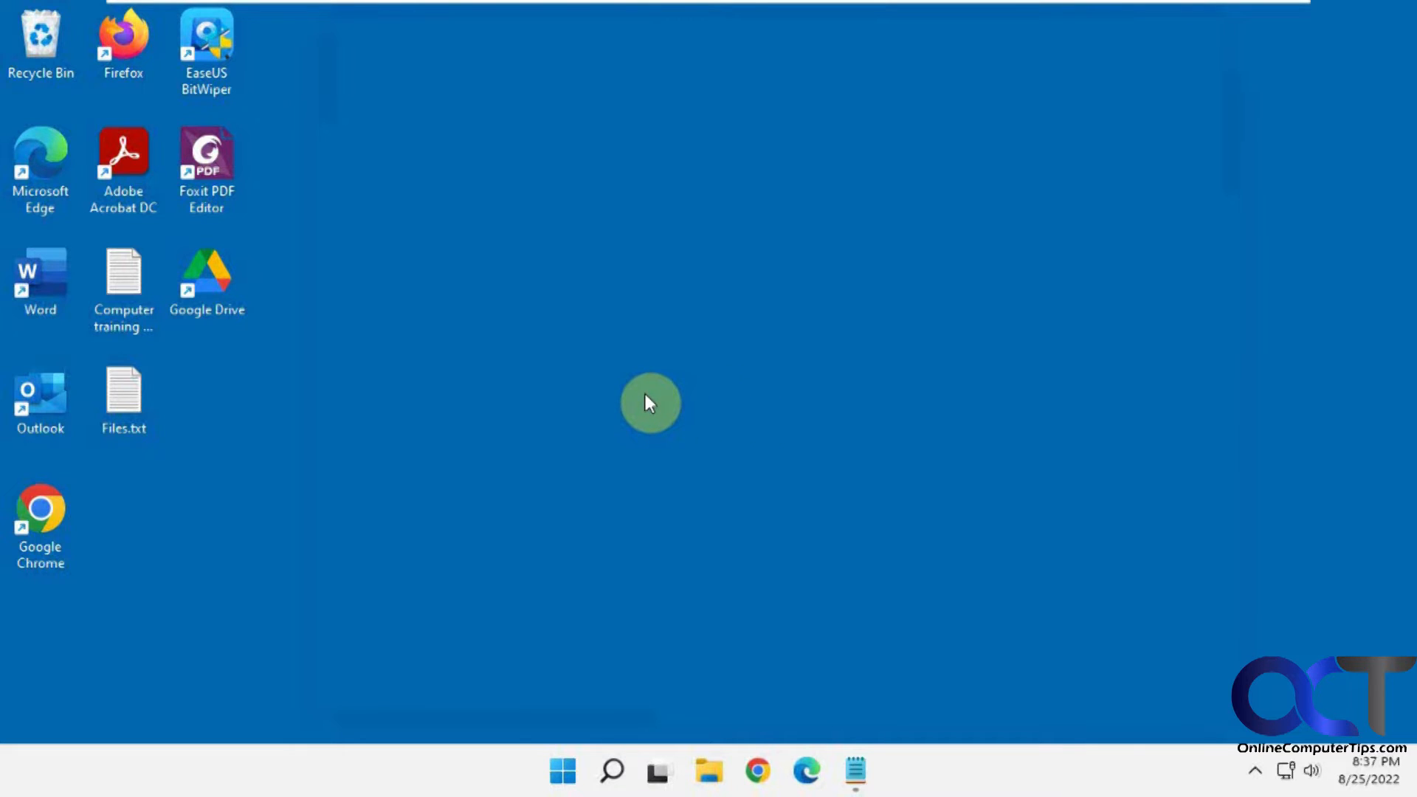
Open the Windows search panel from the taskbar.
{"action": "left_click", "coordinate": [562, 771]}
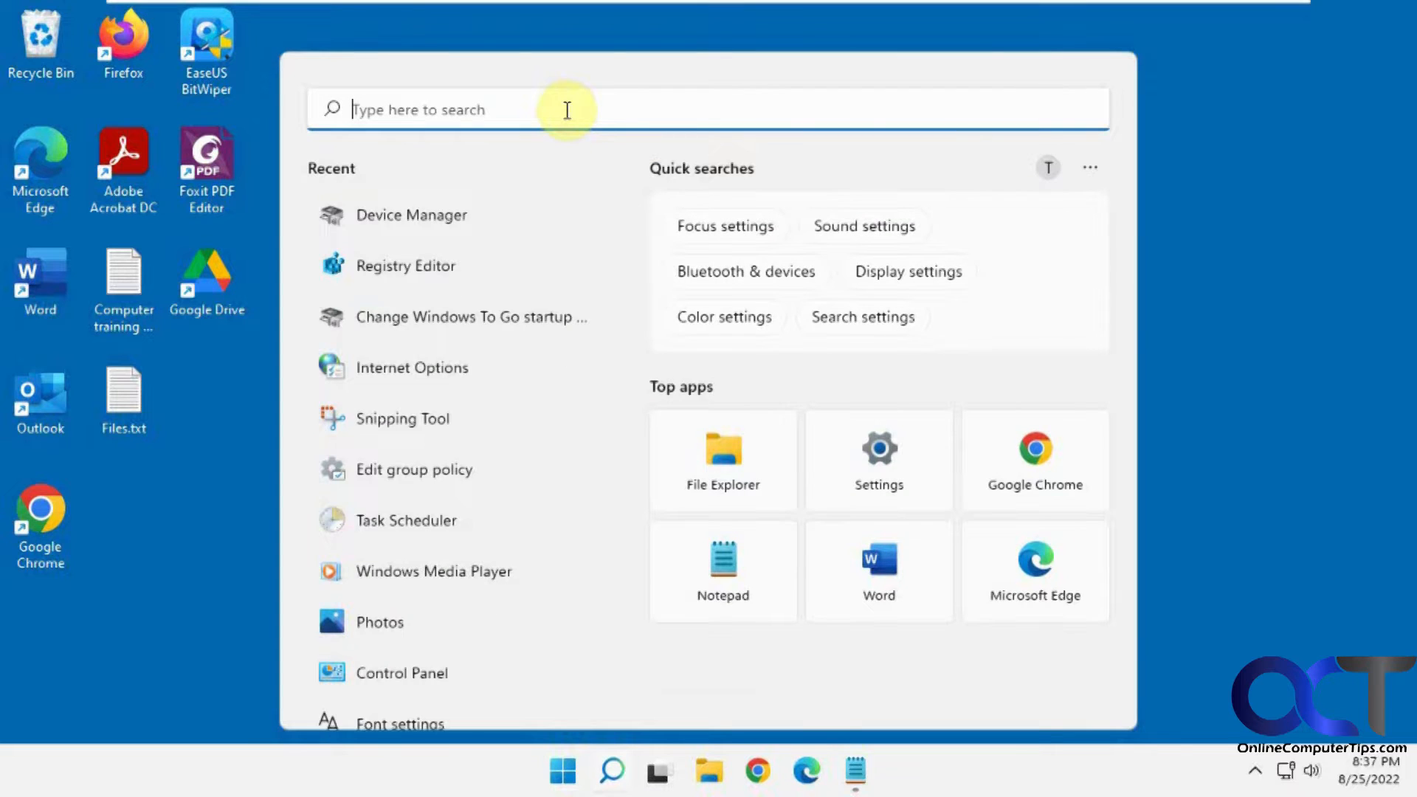
Search 'device', launch Device Manager and expand Audio inputs and outputs.
{"action": "type", "text": "device"}
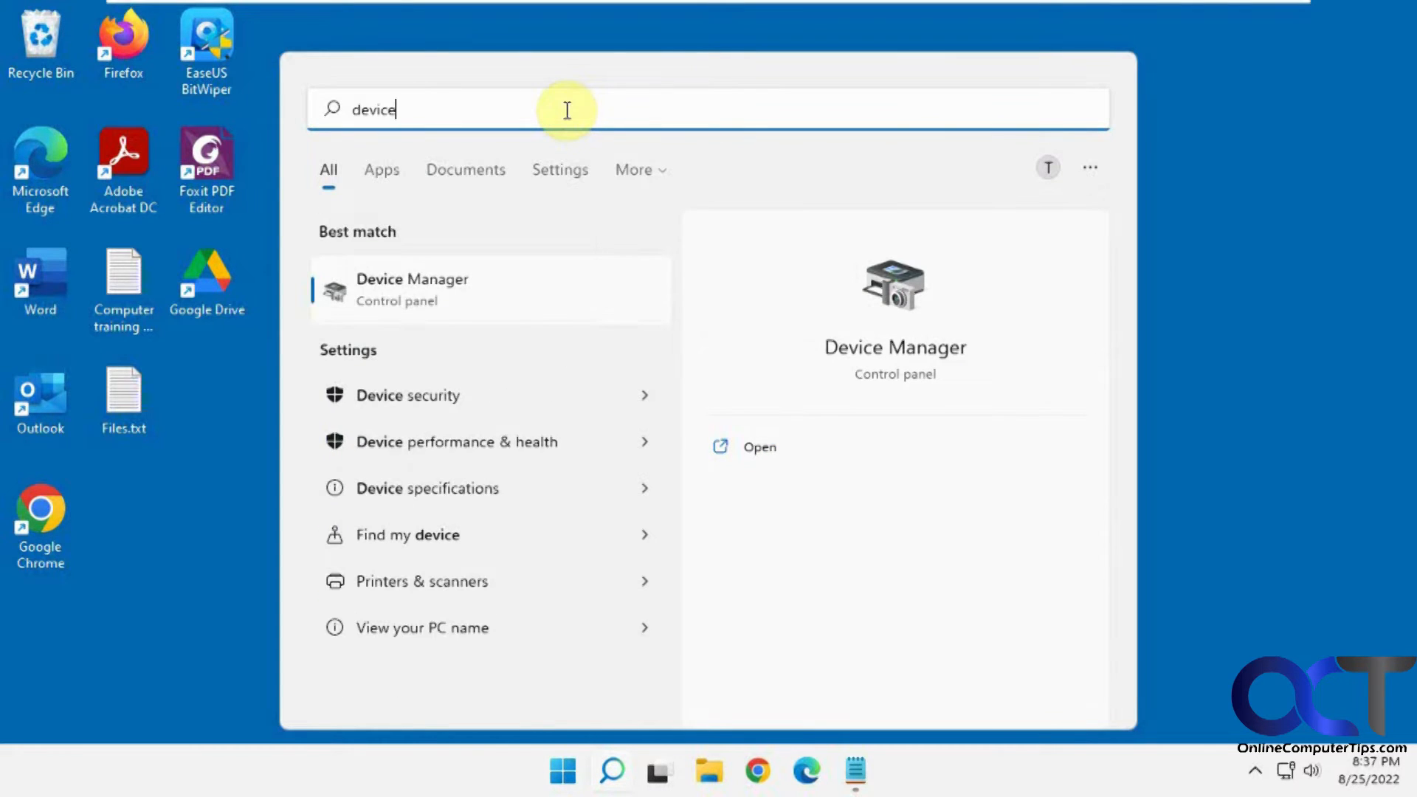
{"action": "left_click", "coordinate": [412, 289]}
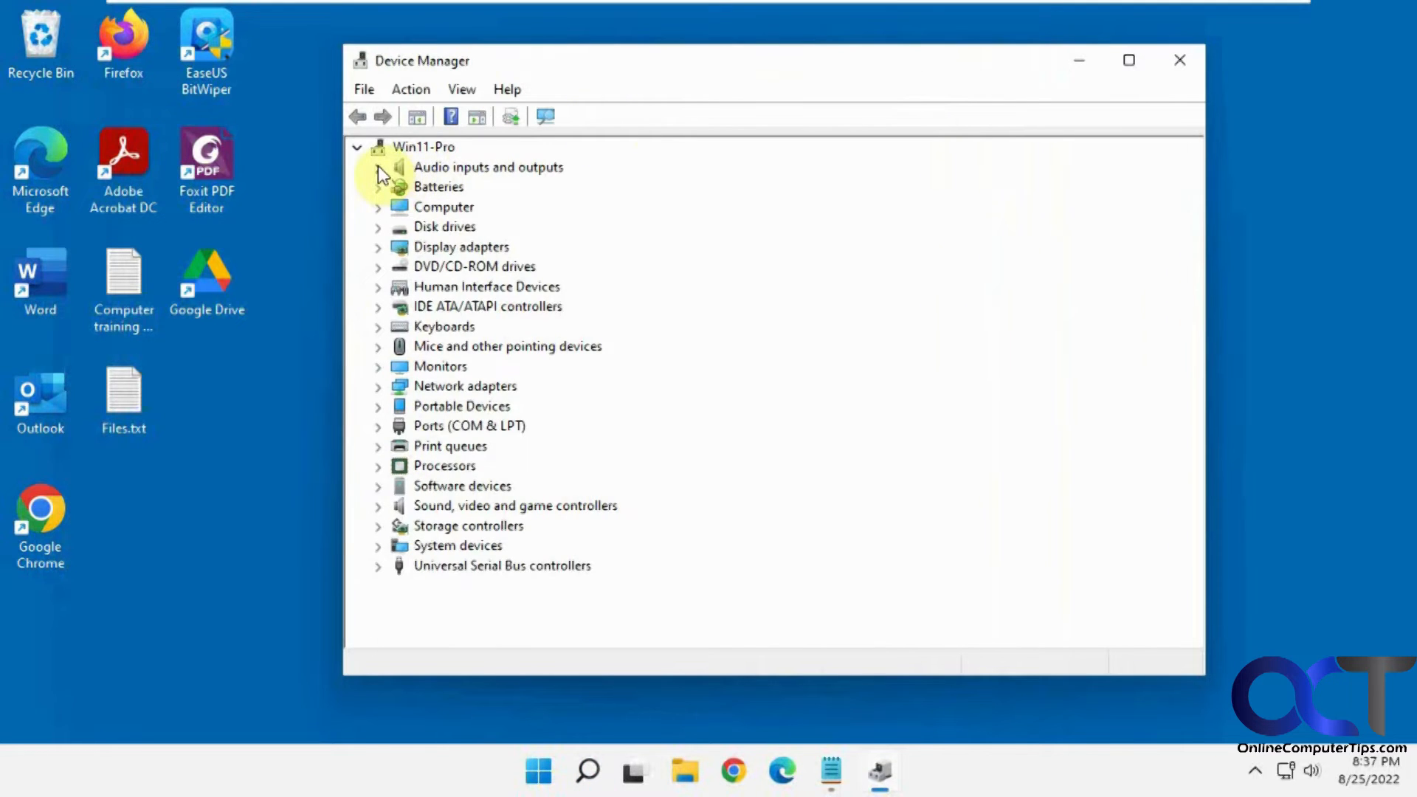
{"action": "left_click", "coordinate": [379, 168]}
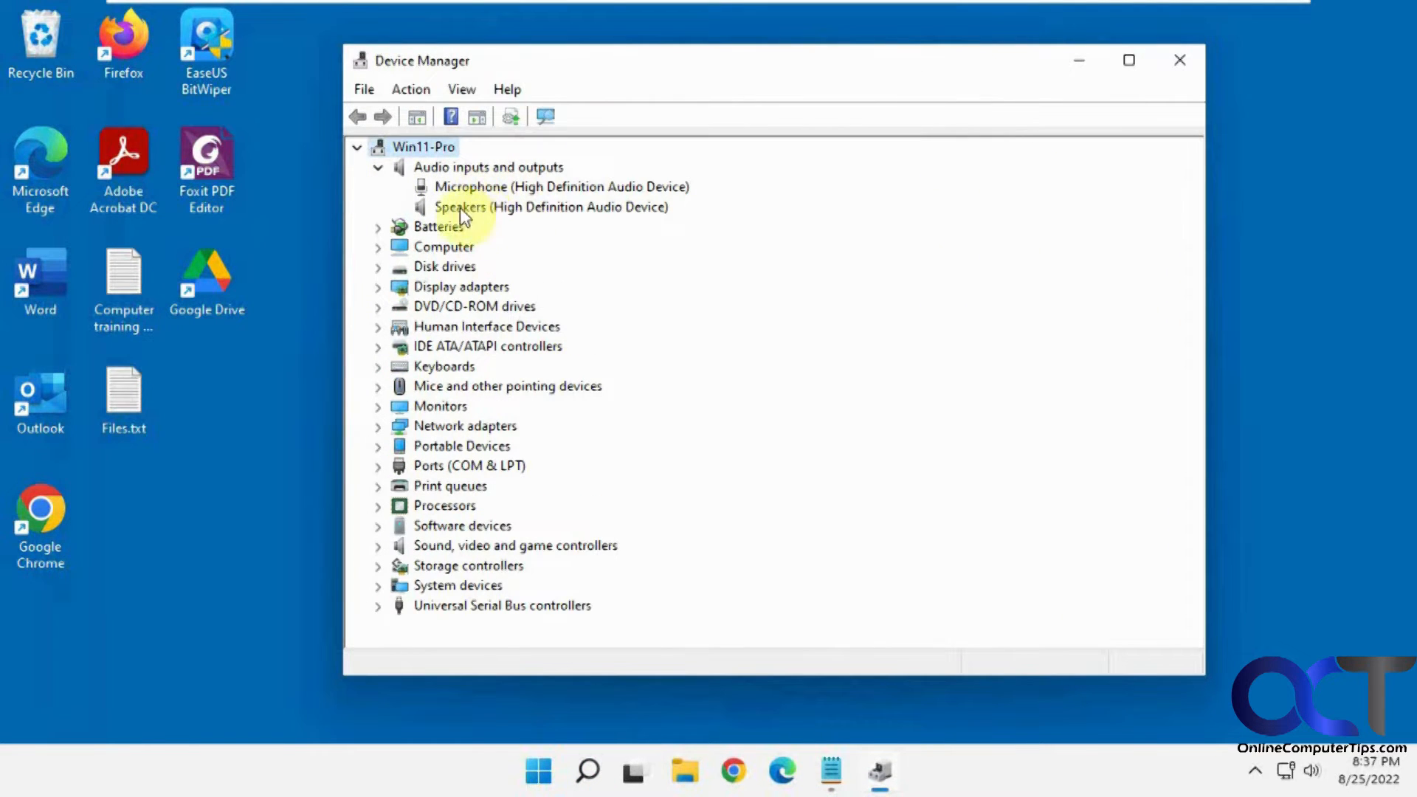
{"action": "mouse_move", "coordinate": [520, 217]}
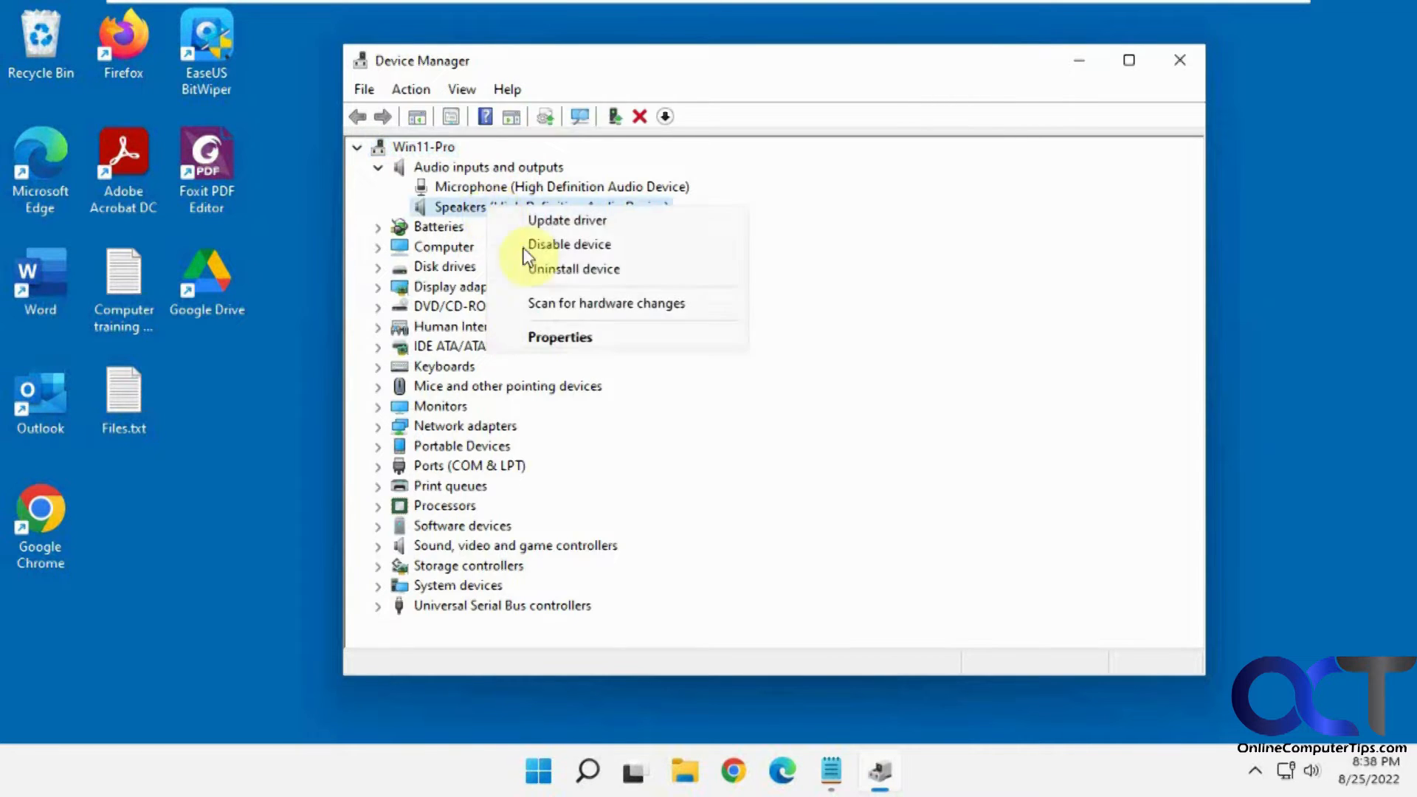
Show the Speakers device's Driver key on the Details tab of its properties.
{"action": "left_click", "coordinate": [560, 336]}
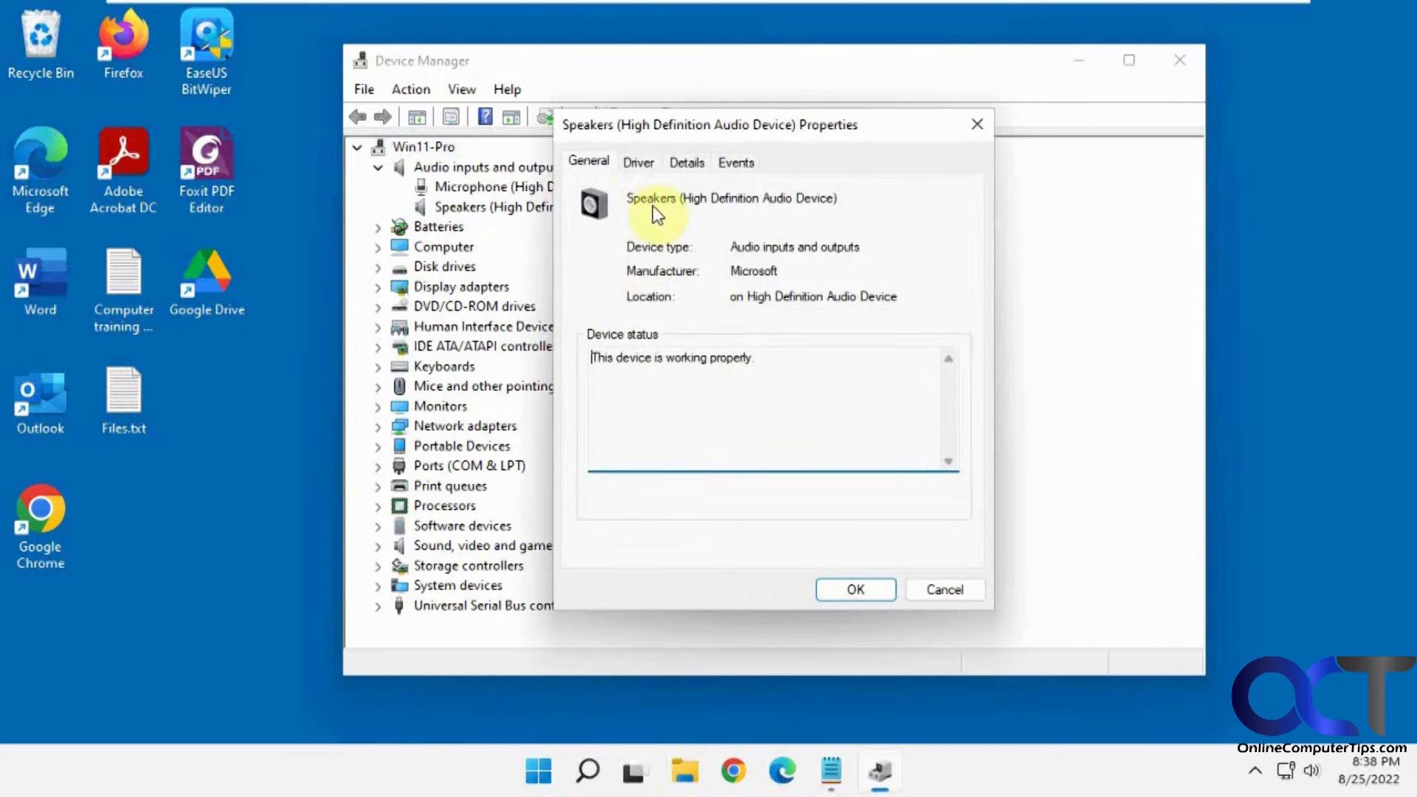
{"action": "left_click", "coordinate": [736, 162]}
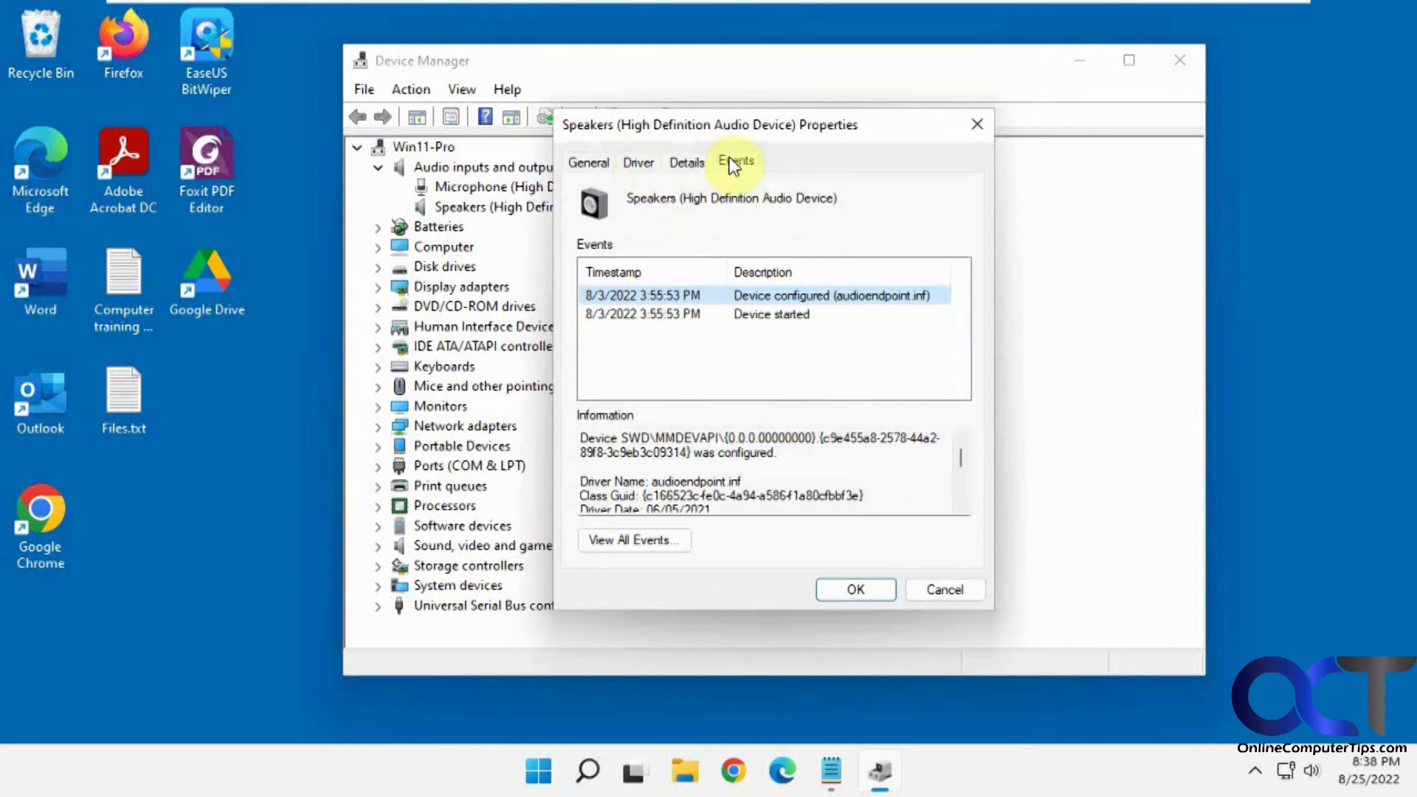
{"action": "left_click", "coordinate": [685, 163]}
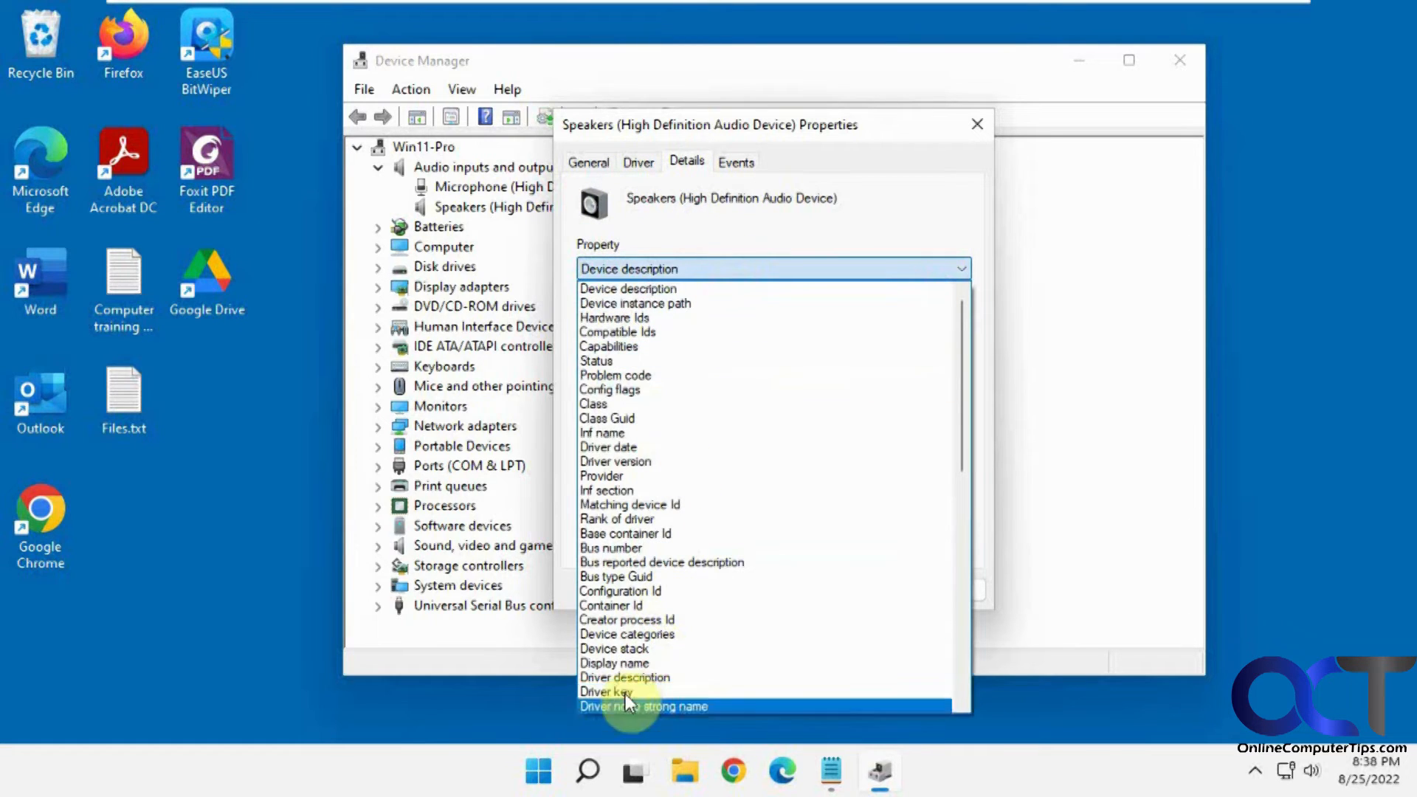
{"action": "left_click", "coordinate": [605, 691]}
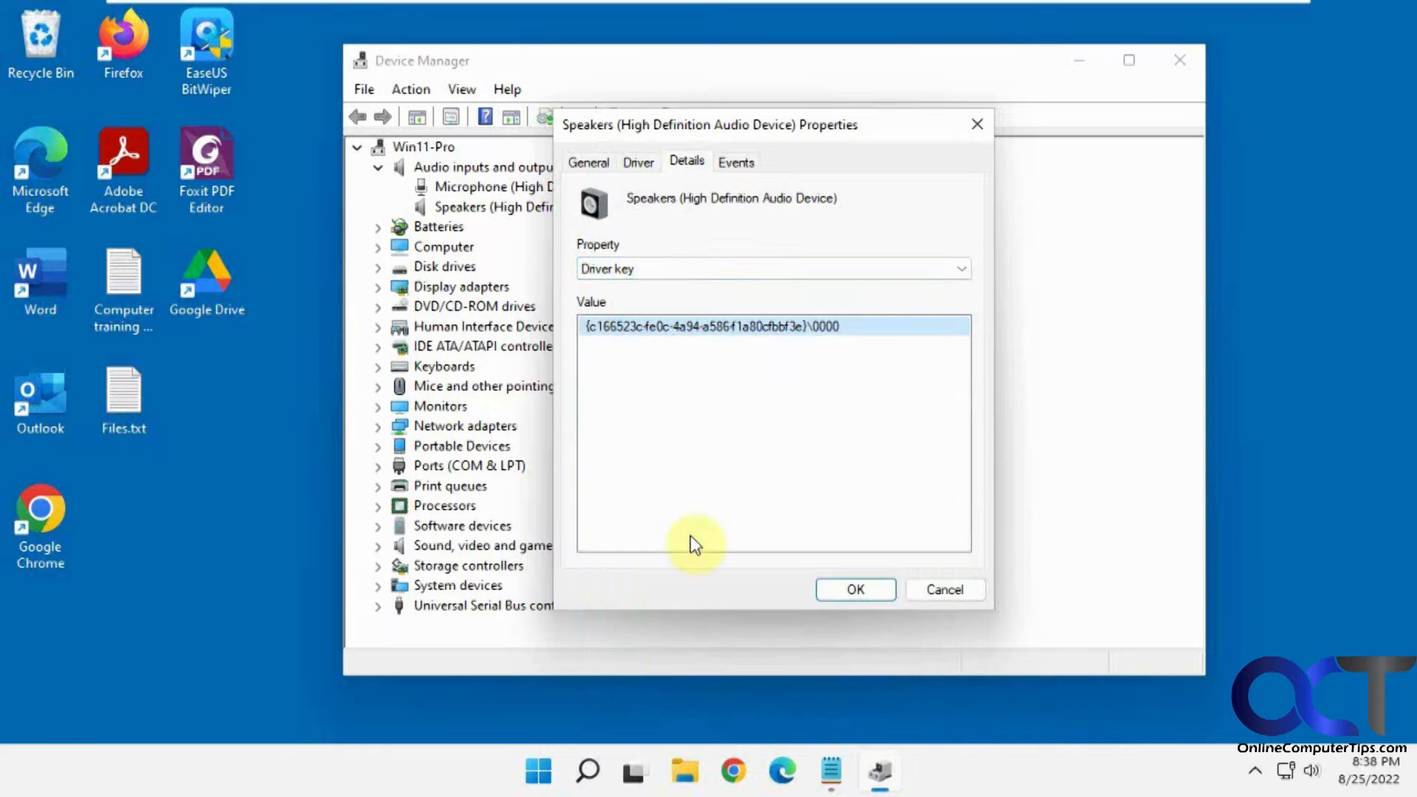
{"action": "right_click", "coordinate": [696, 326]}
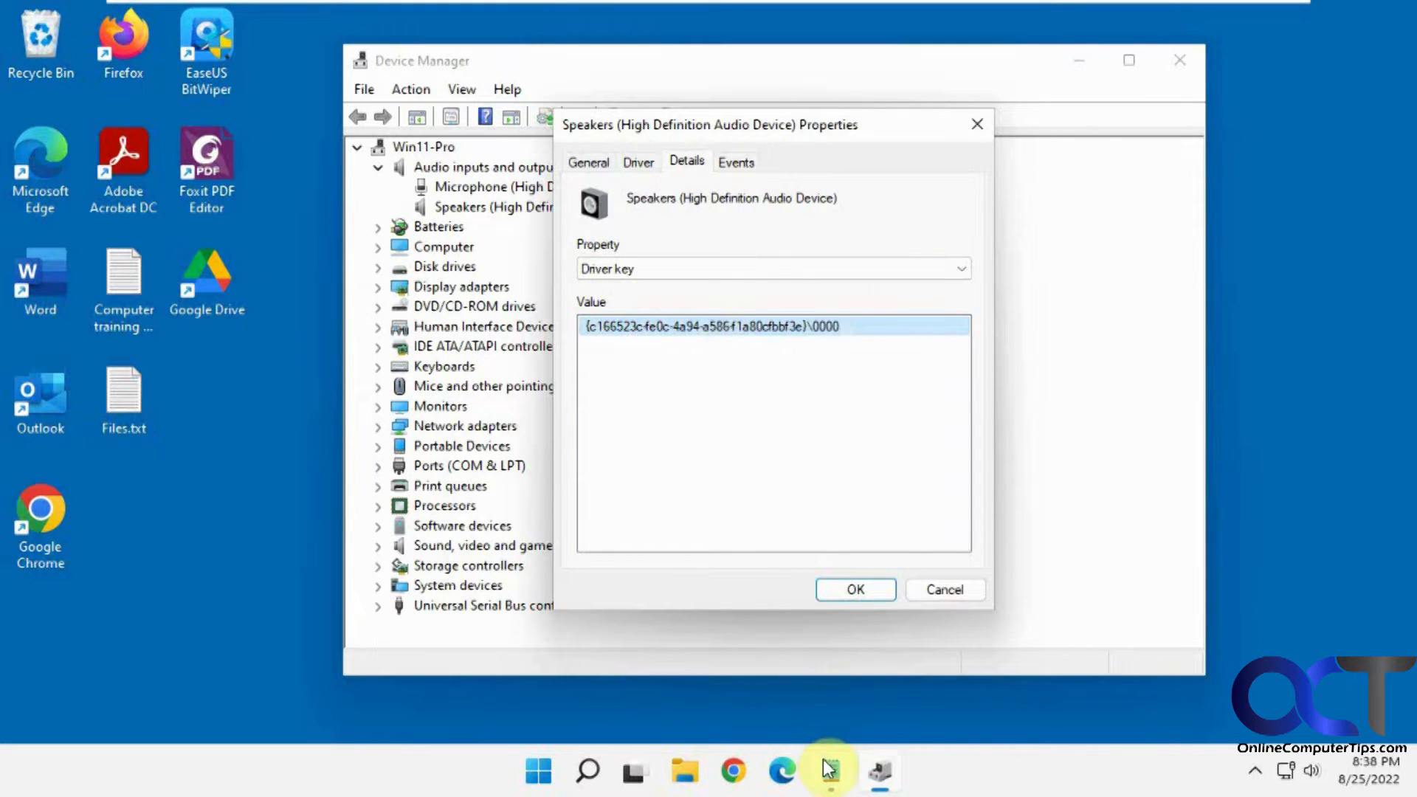
Switch to the Notepad notes holding the ControlSet001\Enum registry path.
{"action": "left_click", "coordinate": [828, 770]}
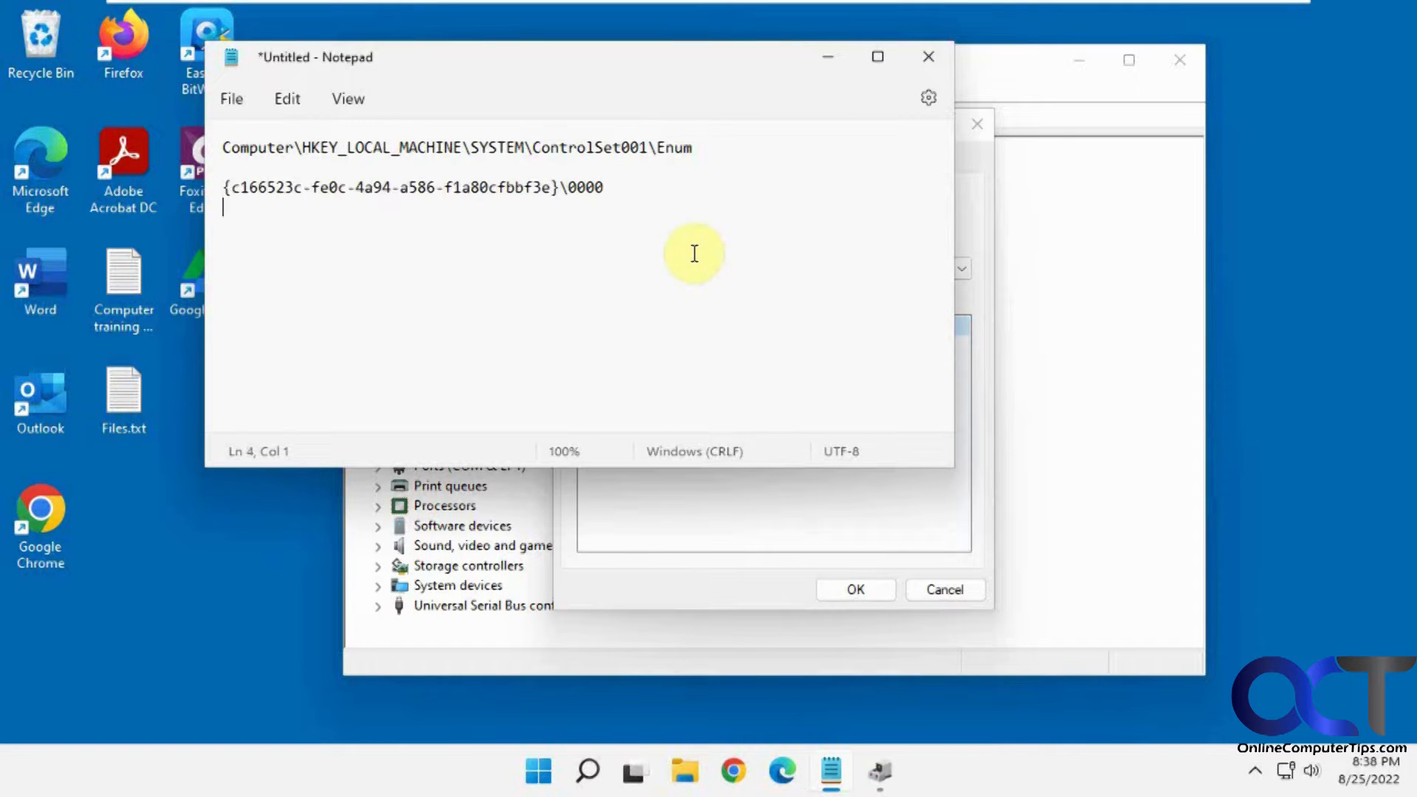
{"action": "mouse_move", "coordinate": [726, 141]}
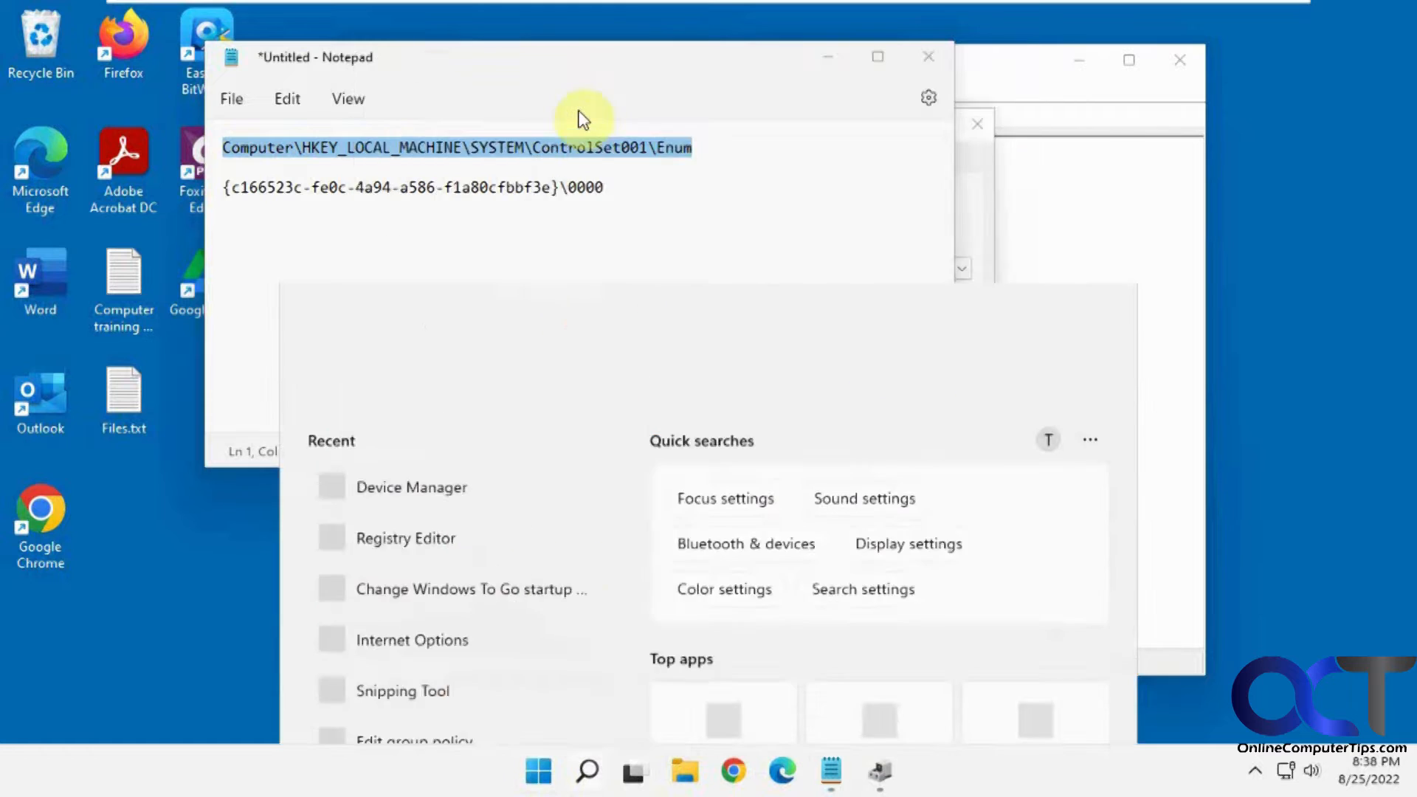
Launch regedit, approve the UAC prompt and reposition the Registry Editor window.
{"action": "type", "text": "regedit"}
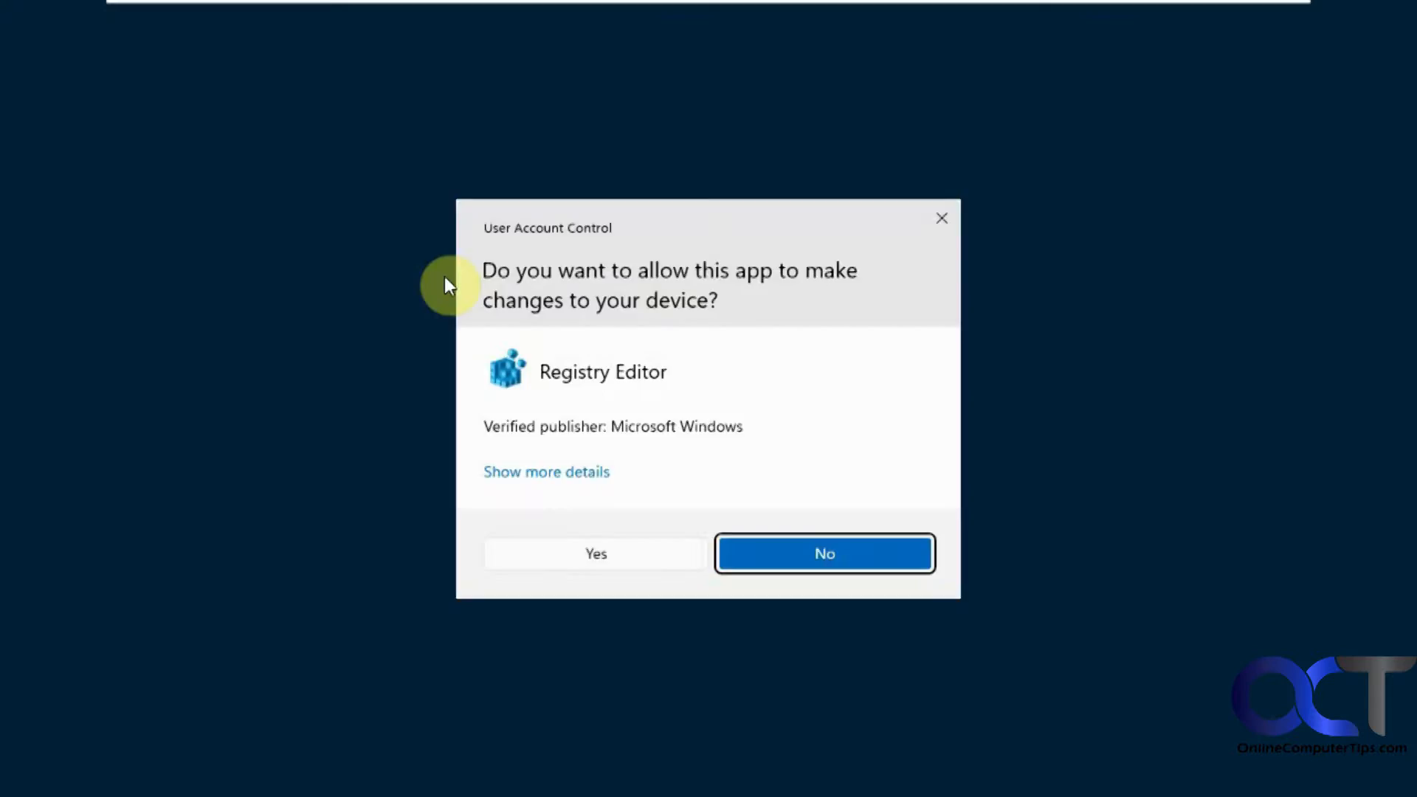
{"action": "left_click", "coordinate": [596, 553]}
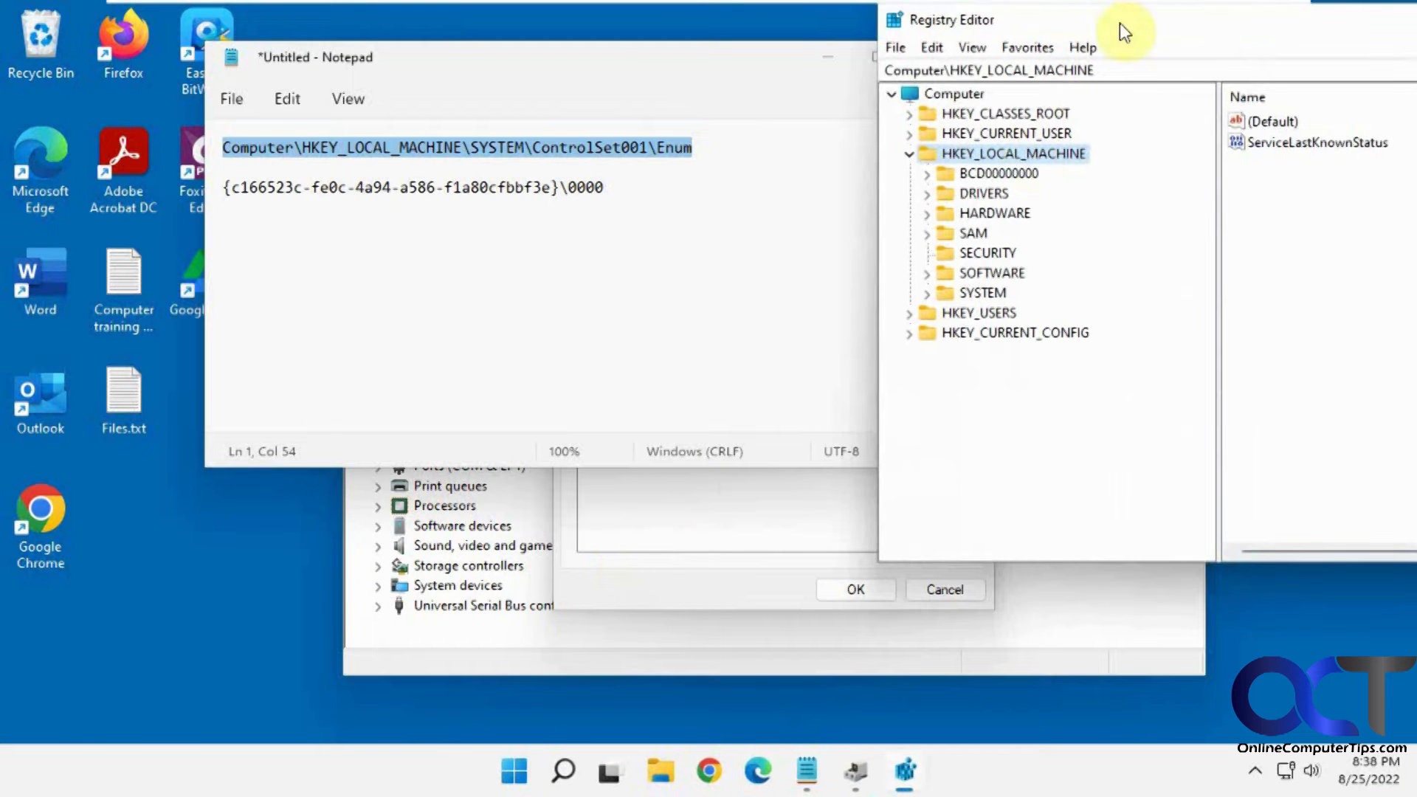
{"action": "left_click_drag", "start_coordinate": [1125, 32], "coordinate": [646, 25]}
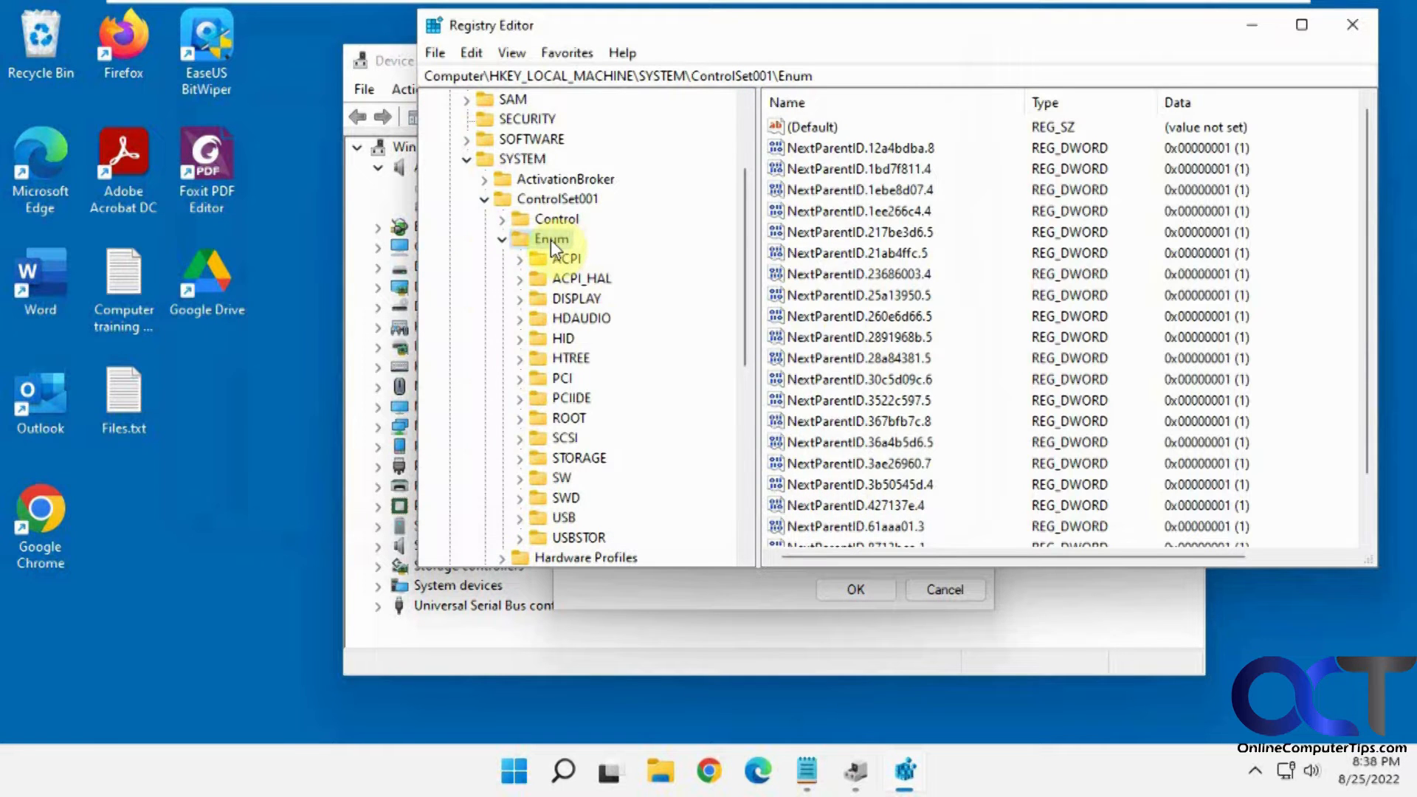
Search the Enum key for the speakers' driver key, reaching SWD\MMDEVAPI.
{"action": "right_click", "coordinate": [552, 238]}
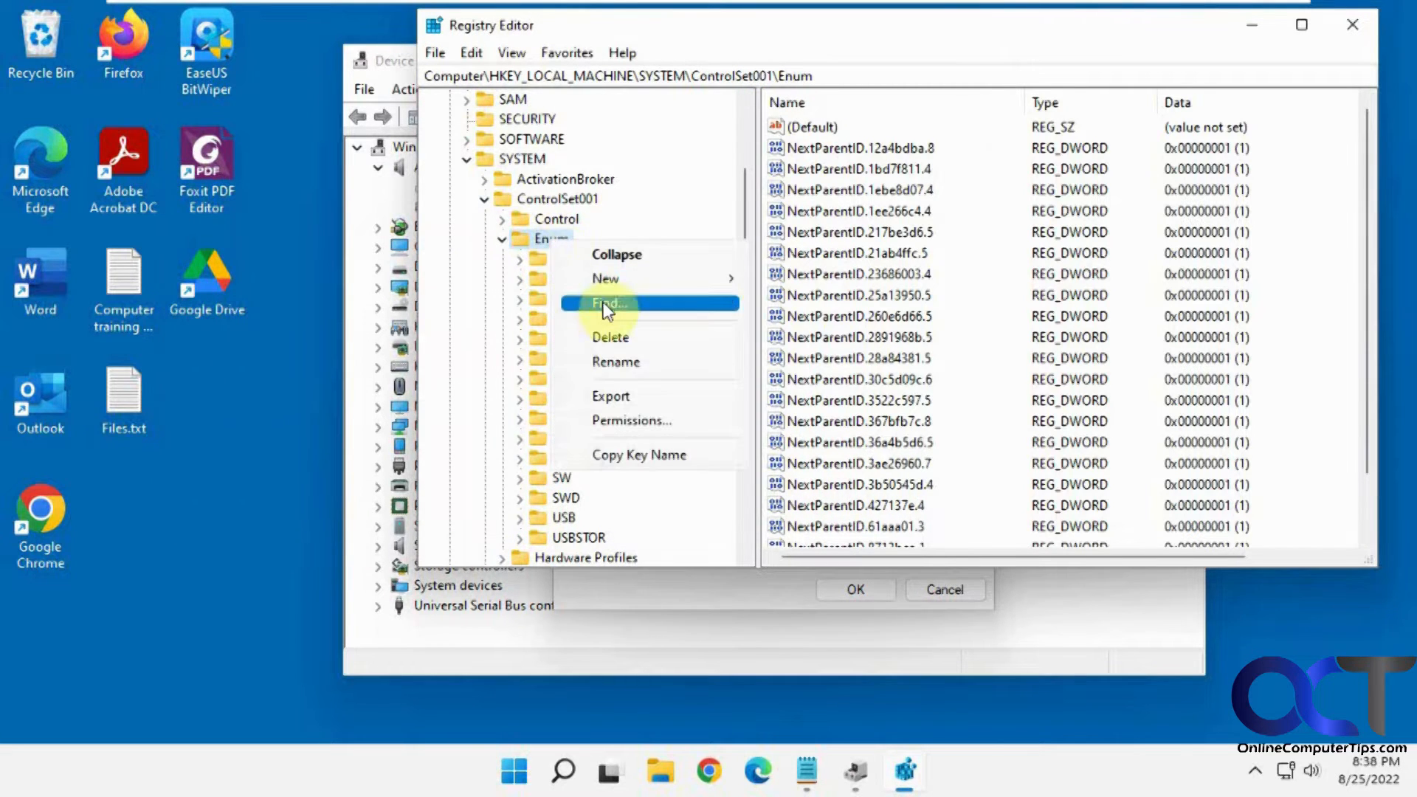
{"action": "left_click", "coordinate": [610, 303]}
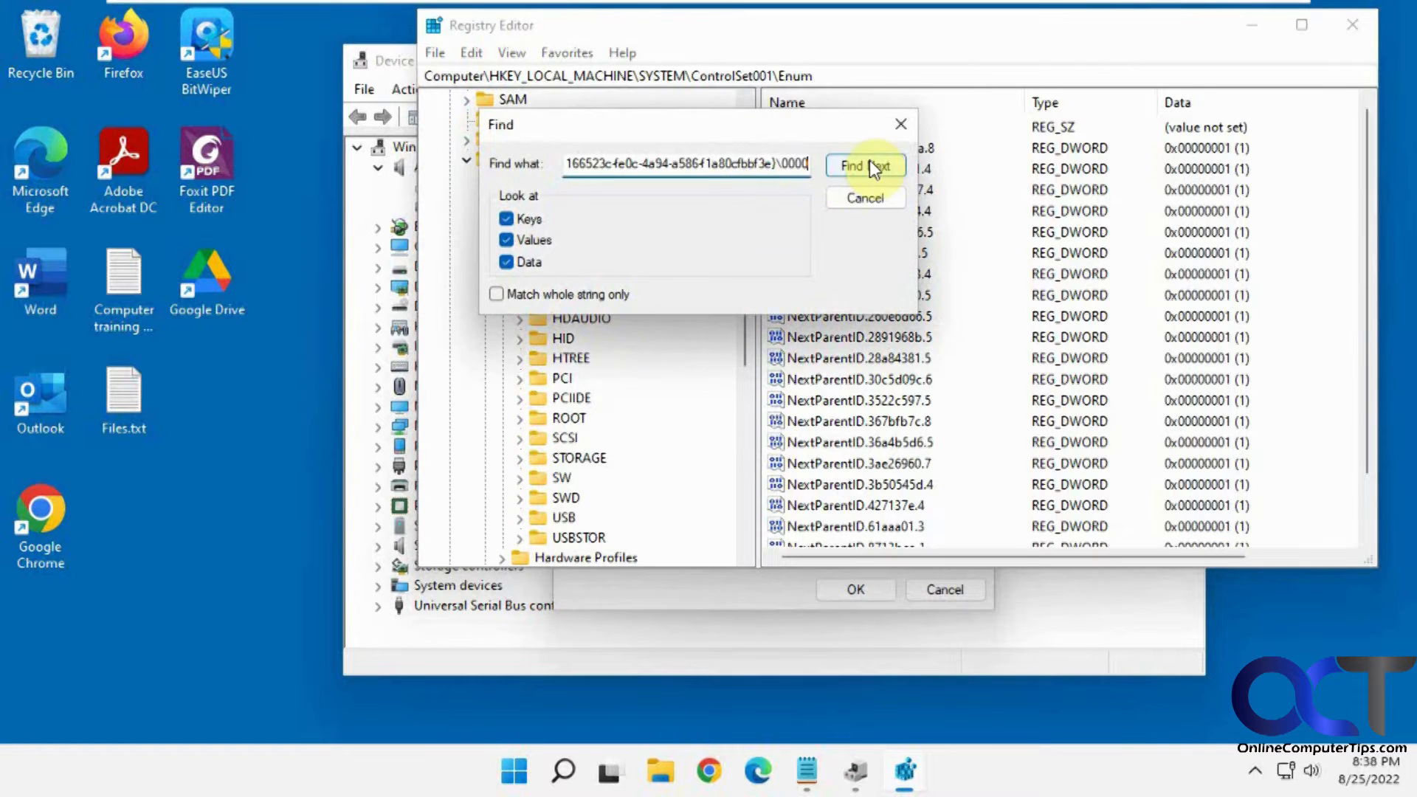
{"action": "left_click", "coordinate": [863, 166]}
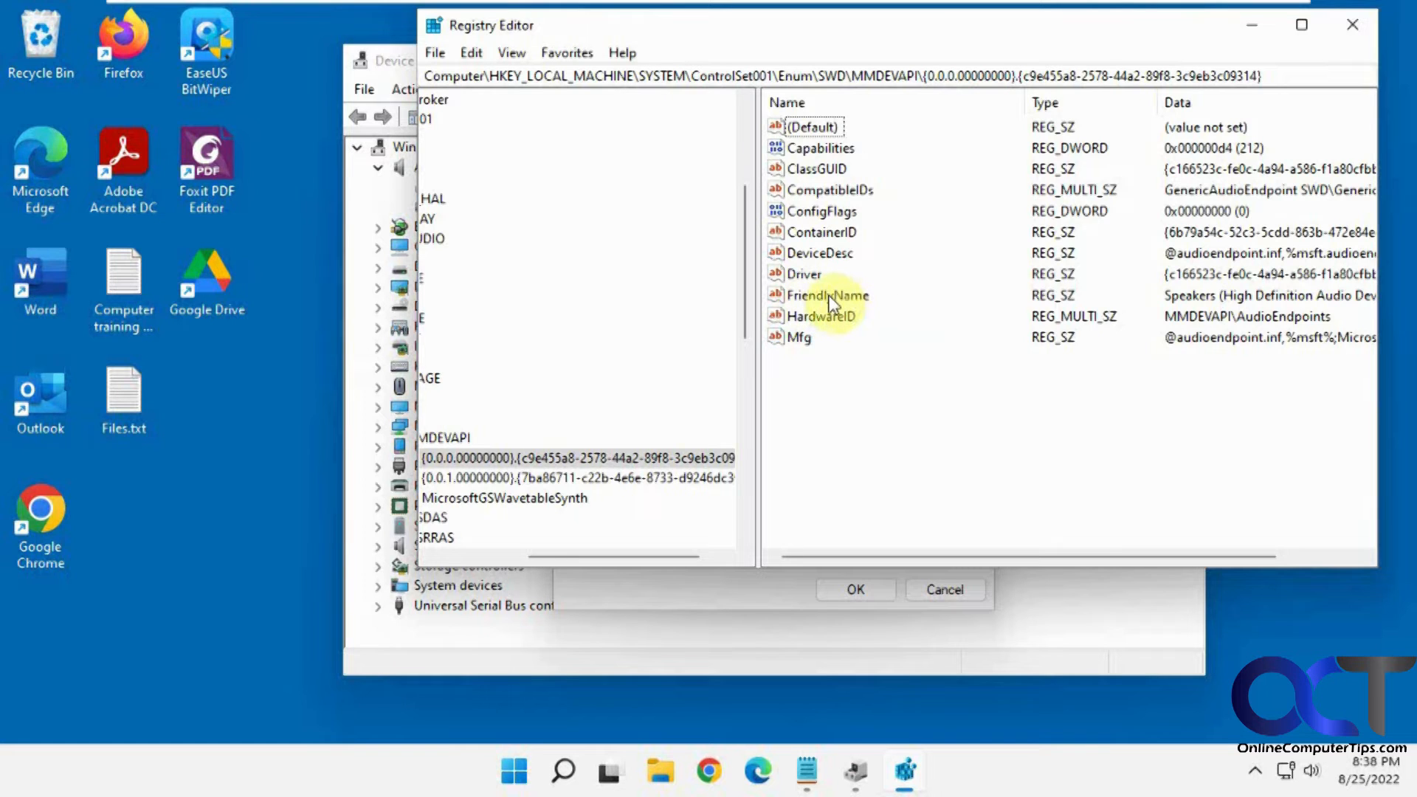
Set the speakers' FriendlyName registry value to 'Sony Speakers'.
{"action": "double_click", "coordinate": [826, 295]}
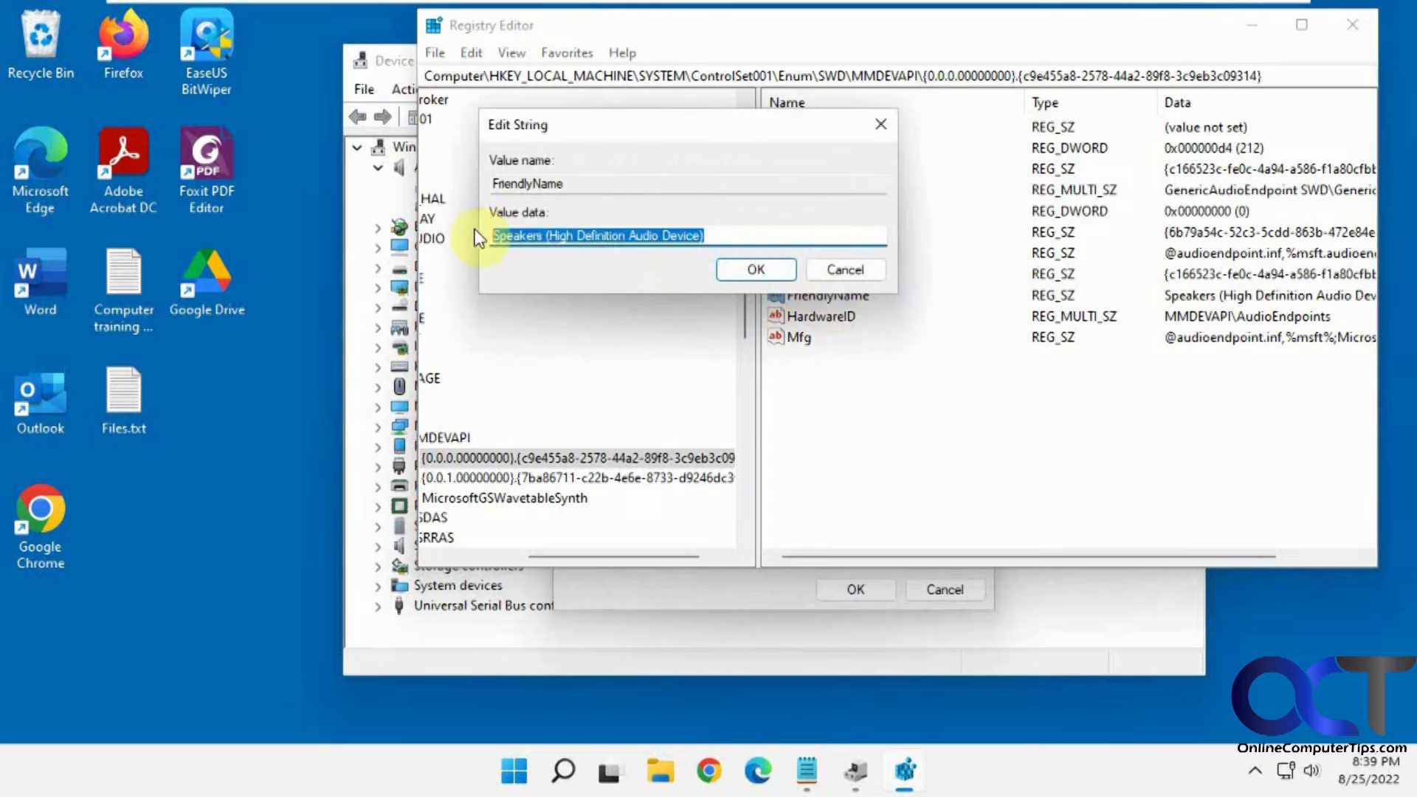
{"action": "type", "text": "SOn"}
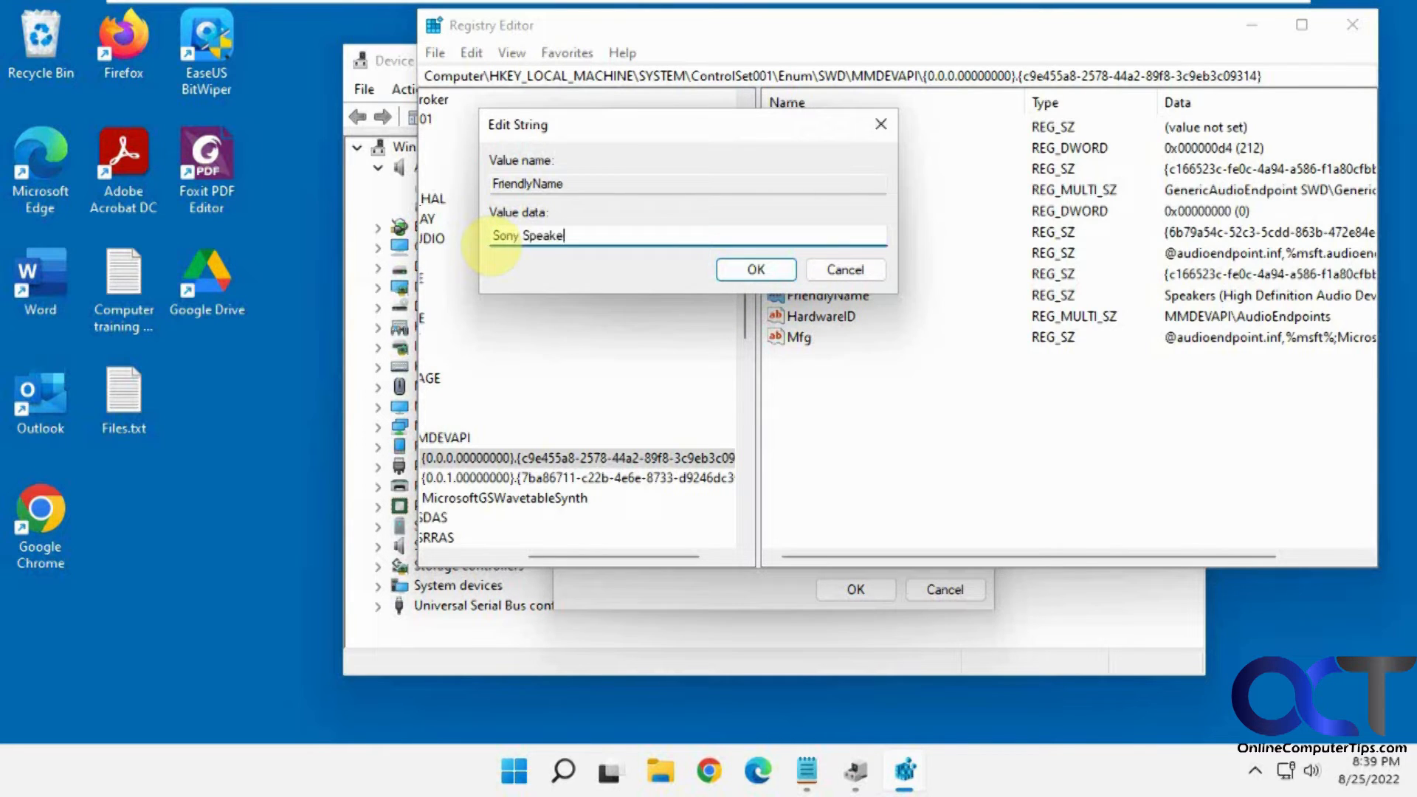
{"action": "left_click", "coordinate": [753, 270]}
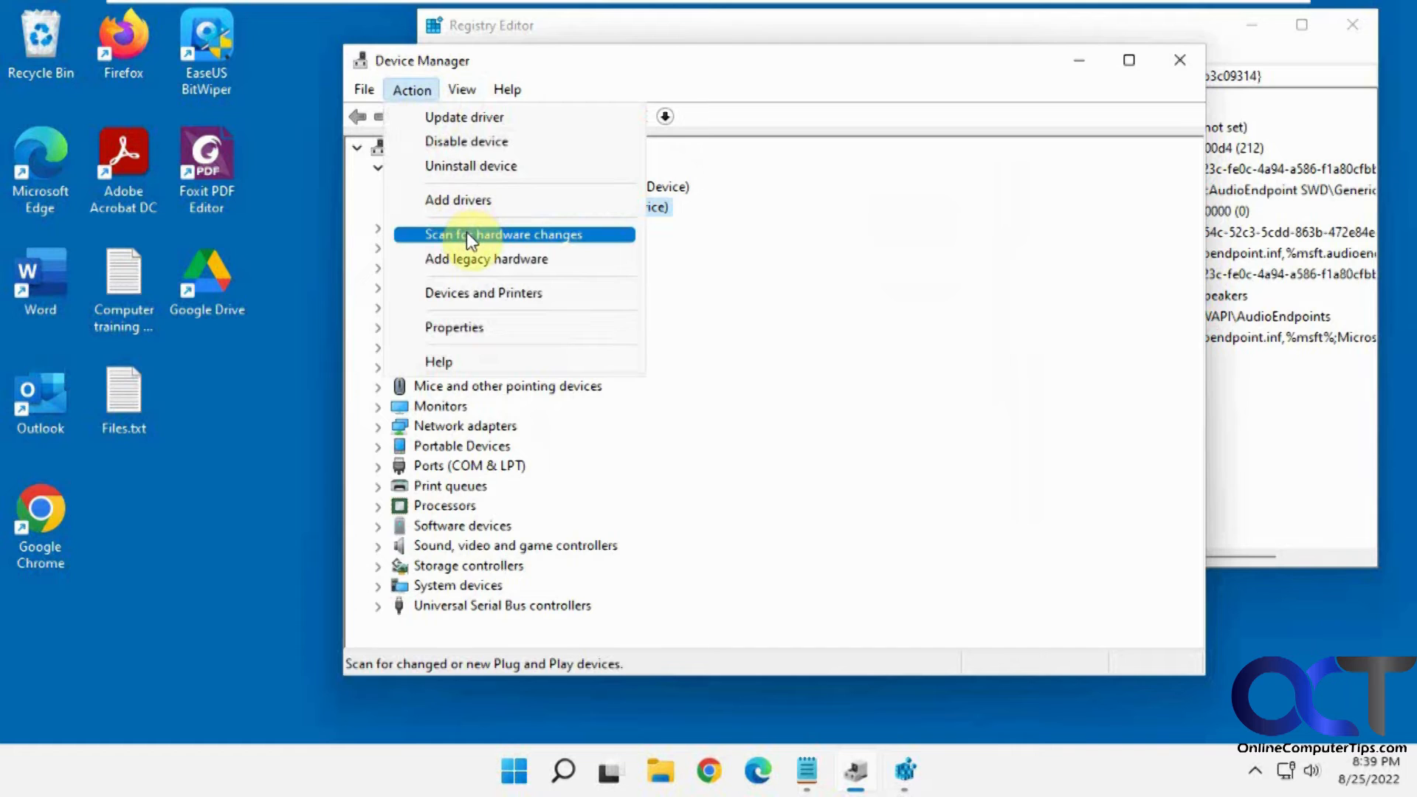
Rescan hardware so Sony Speakers appears, and expand Sound, video and game controllers.
{"action": "left_click", "coordinate": [503, 234]}
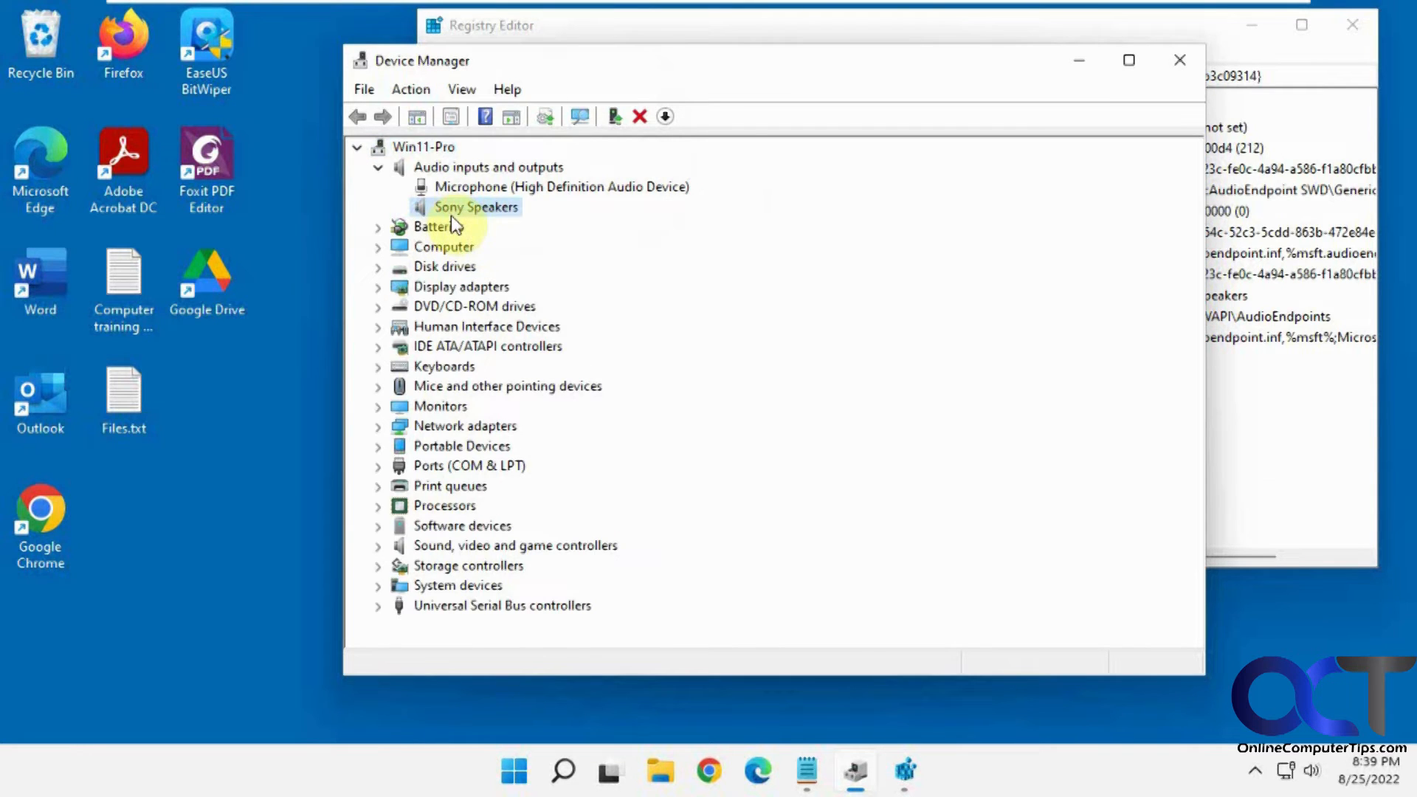
{"action": "left_click", "coordinate": [476, 206]}
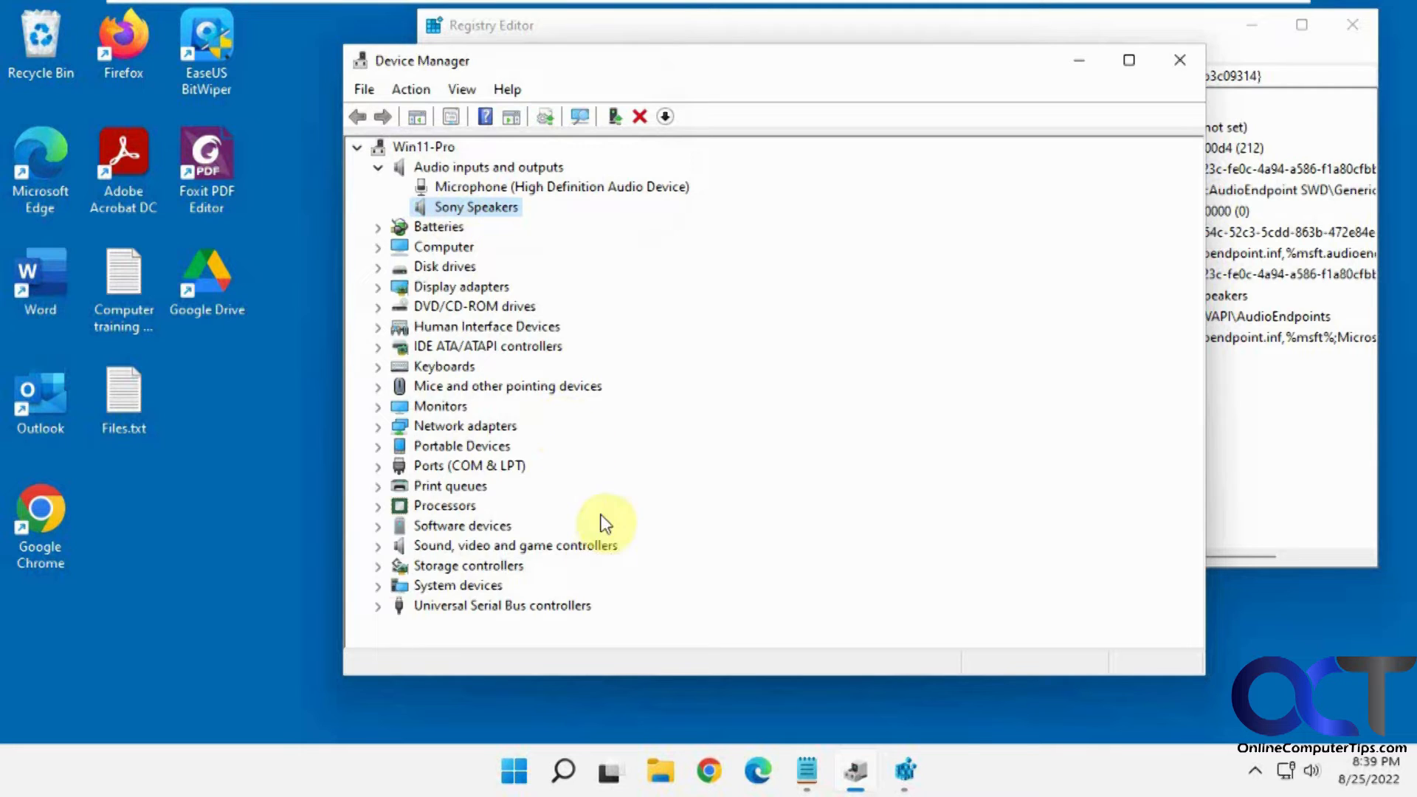
{"action": "mouse_move", "coordinate": [380, 553]}
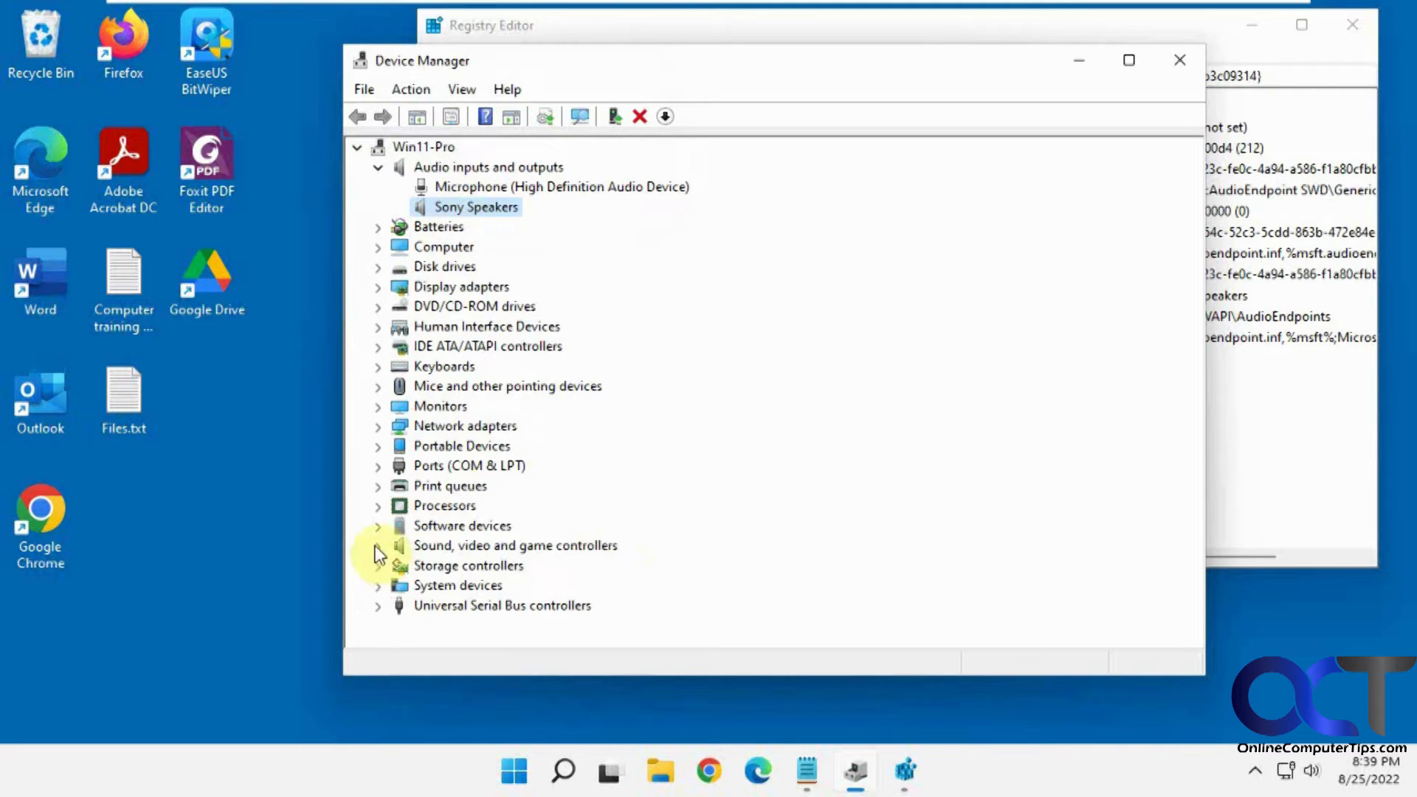
{"action": "left_click", "coordinate": [378, 545]}
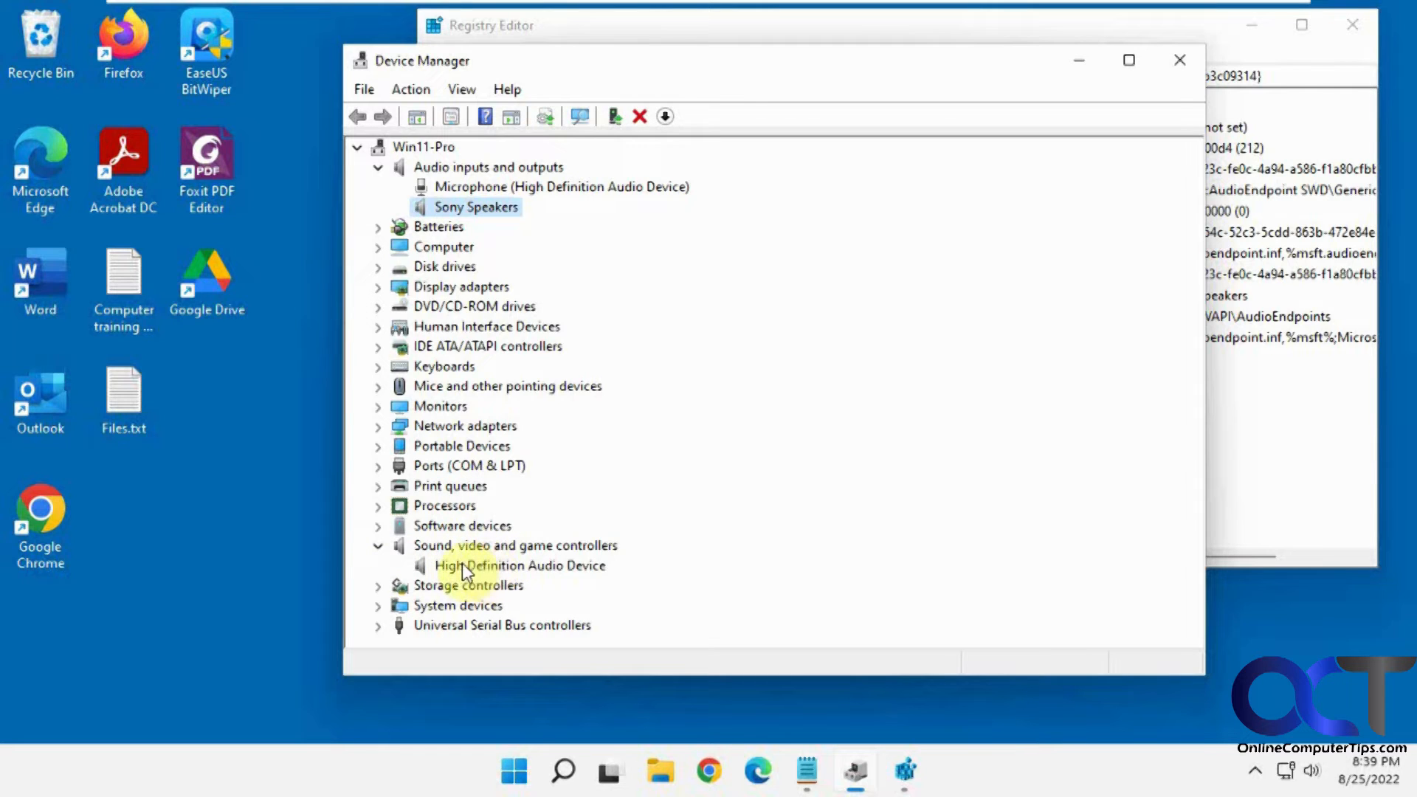
Open the High Definition Audio Device's properties on the Details tab.
{"action": "left_click", "coordinate": [520, 565]}
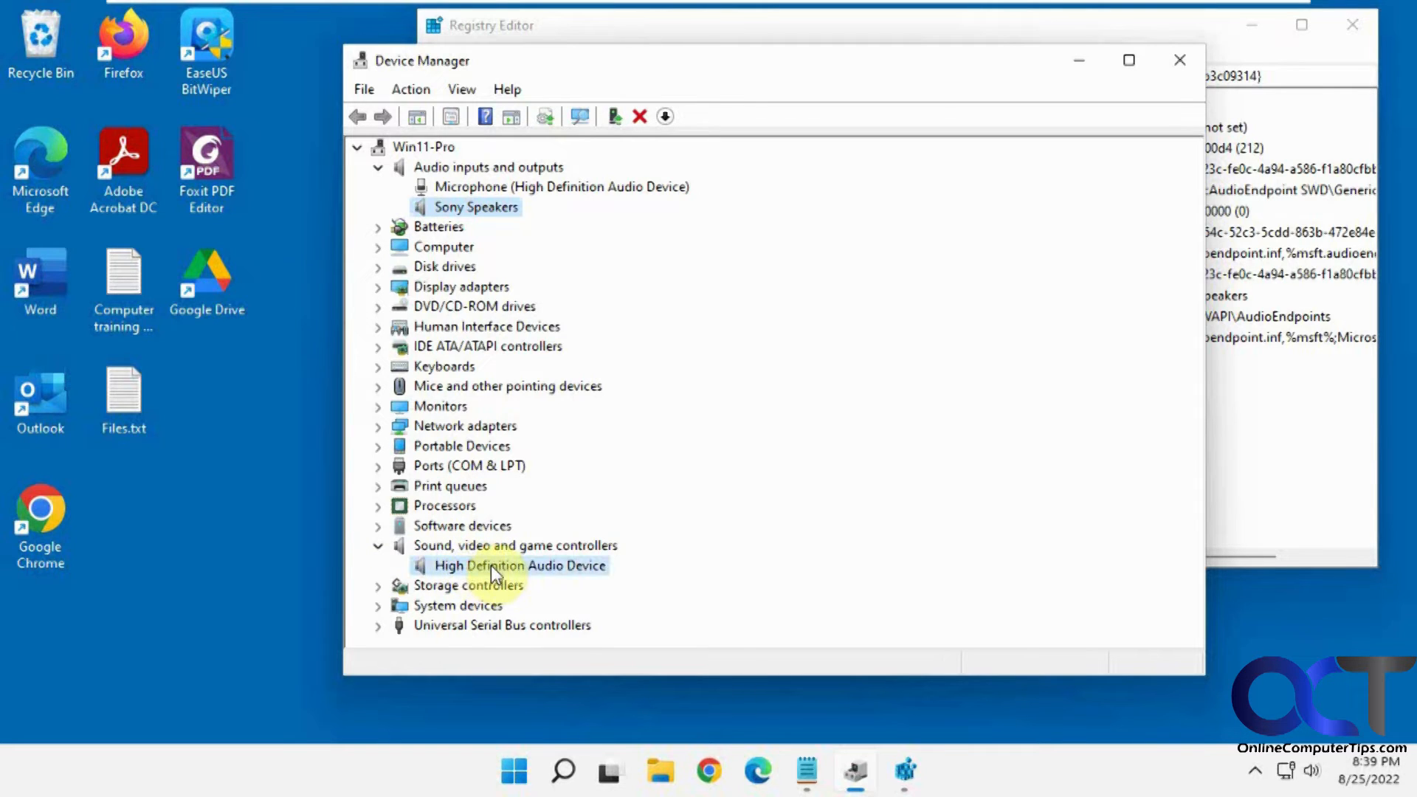
{"action": "right_click", "coordinate": [519, 565]}
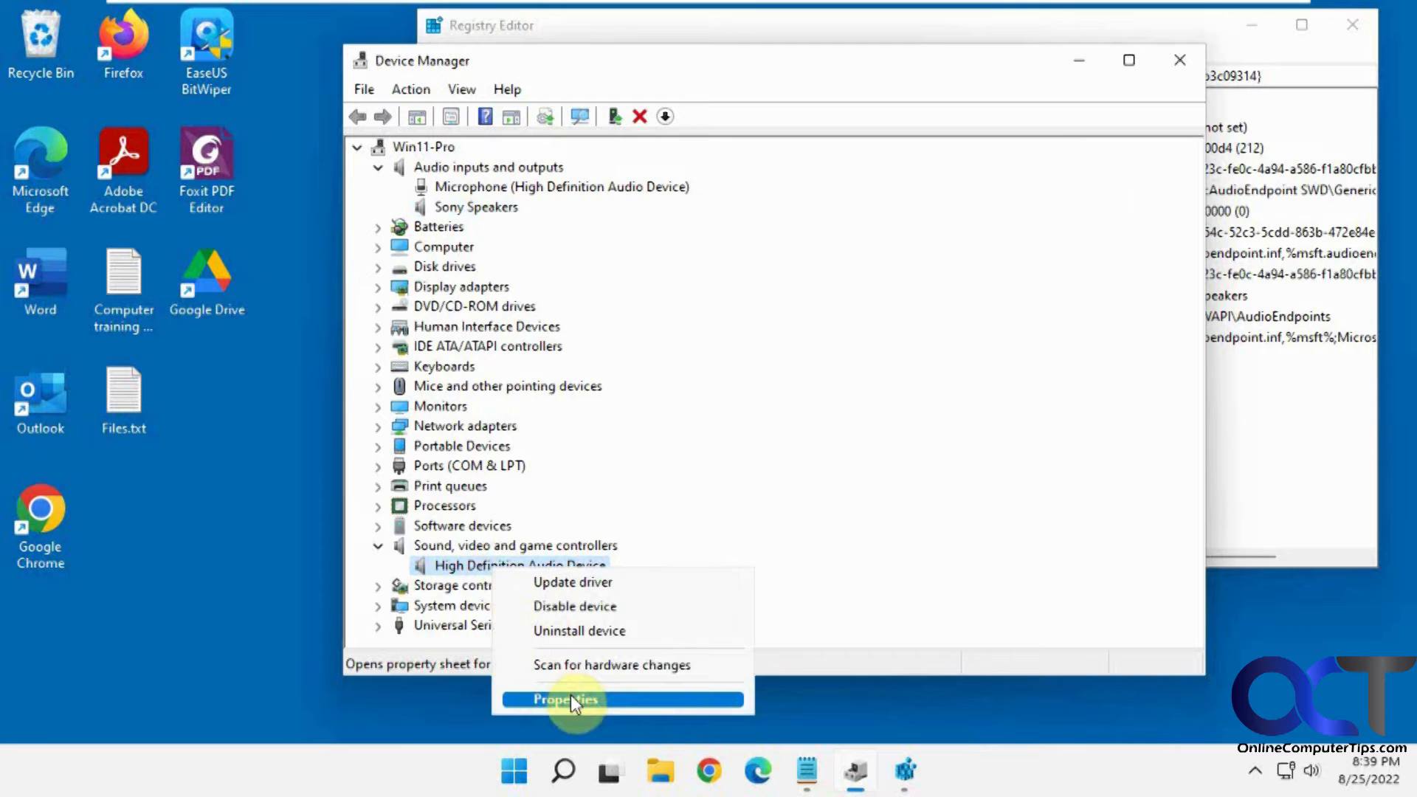
{"action": "left_click", "coordinate": [565, 699]}
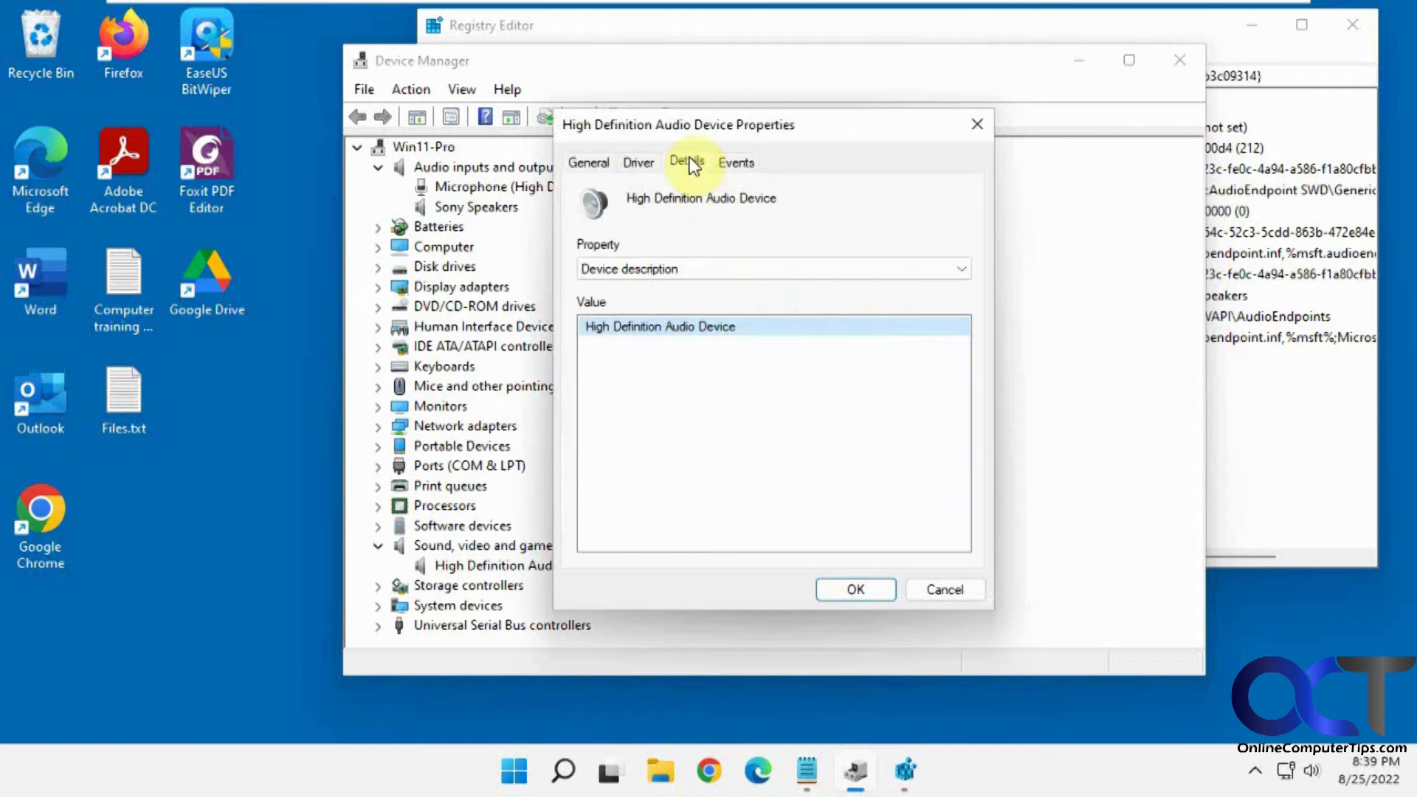
{"action": "left_click", "coordinate": [770, 269]}
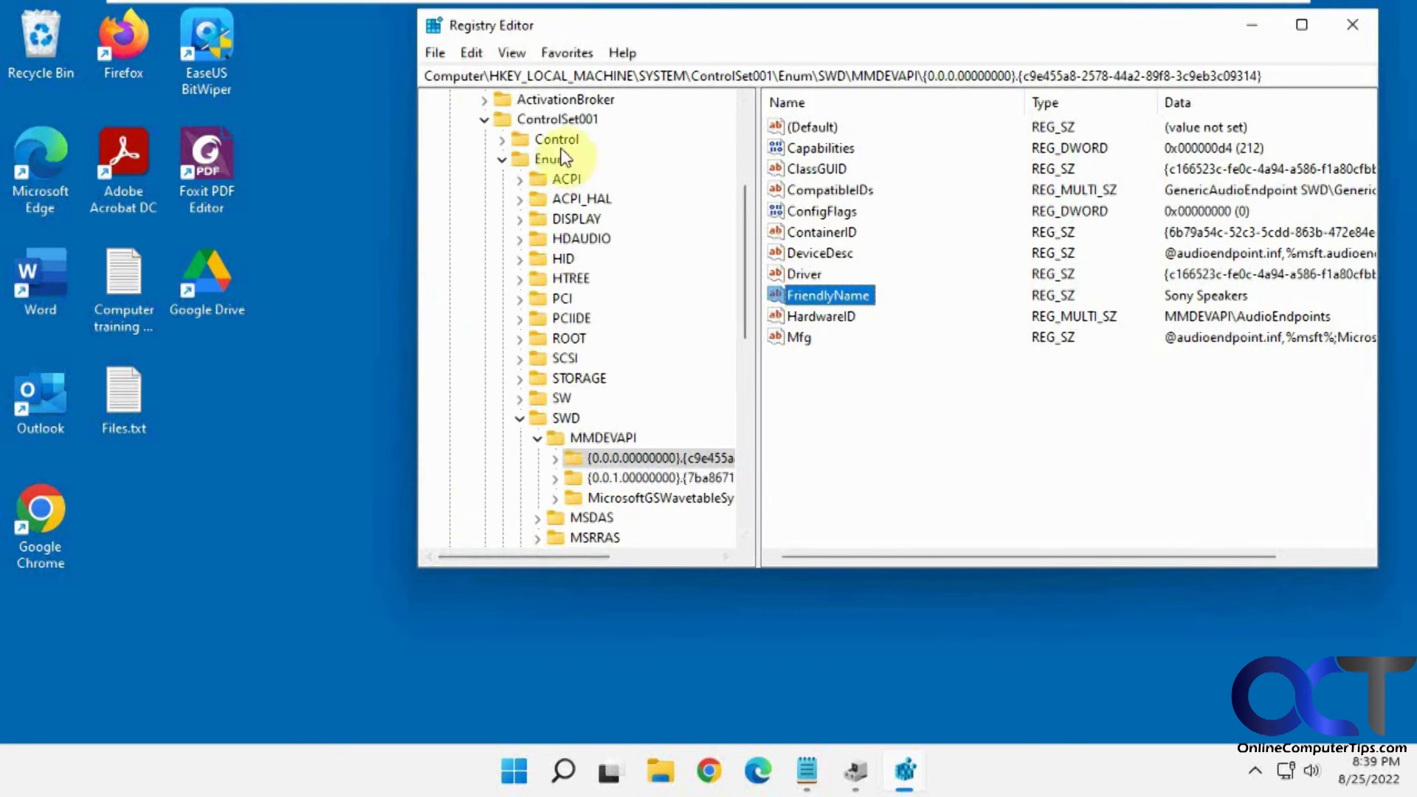
Search Enum for the audio device's driver key, landing on HDAUDIO FUNC_01&VEN_15AD.
{"action": "right_click", "coordinate": [549, 159]}
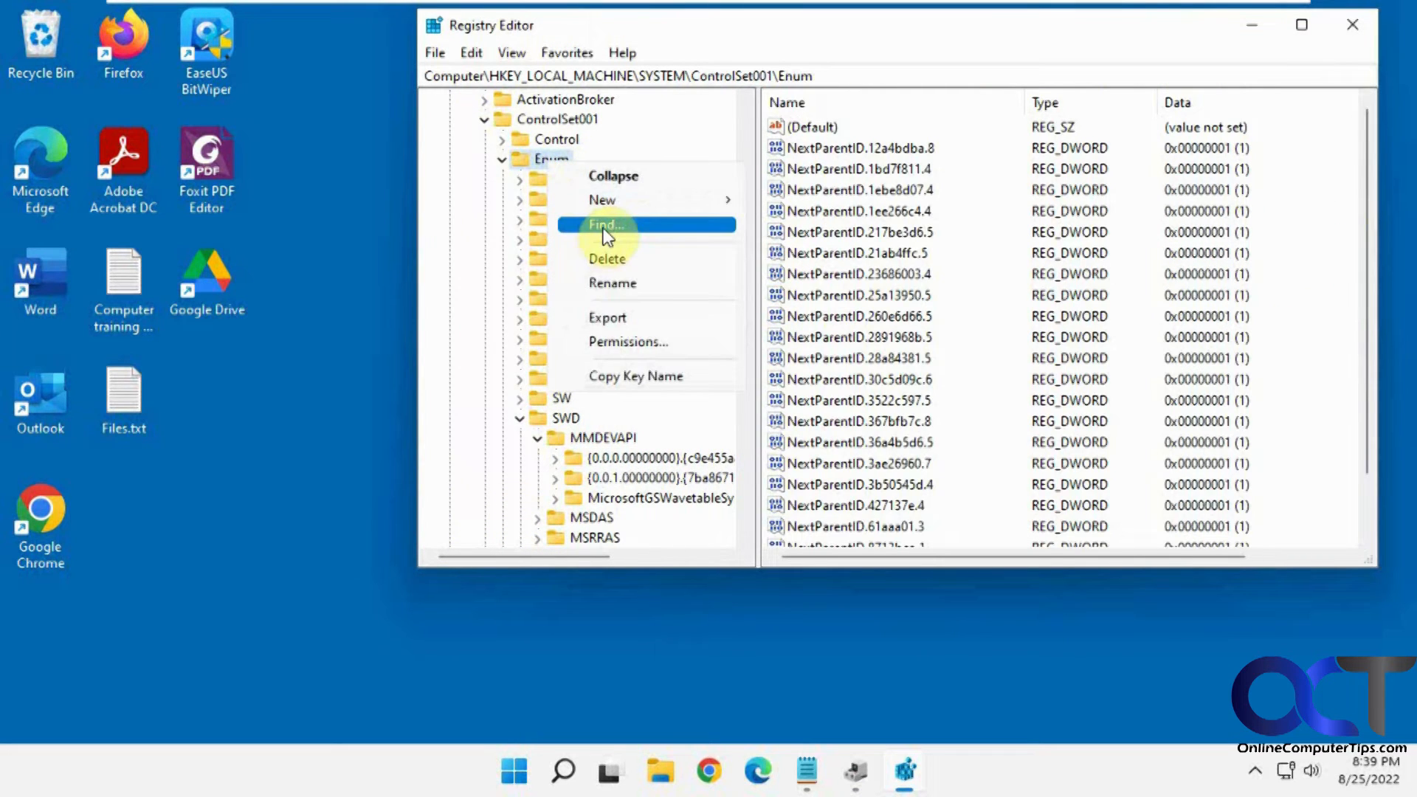
{"action": "left_click", "coordinate": [606, 224]}
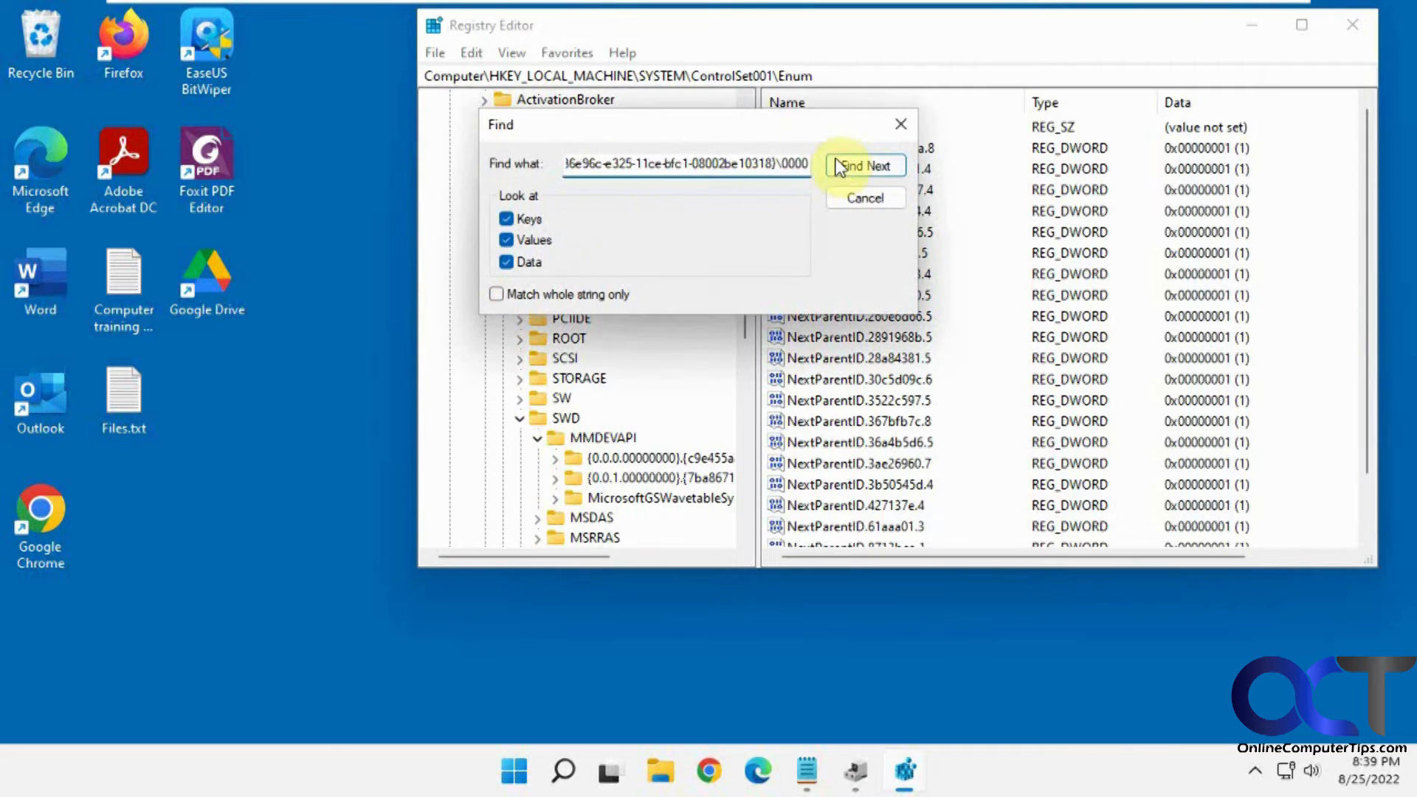
{"action": "left_click", "coordinate": [863, 165]}
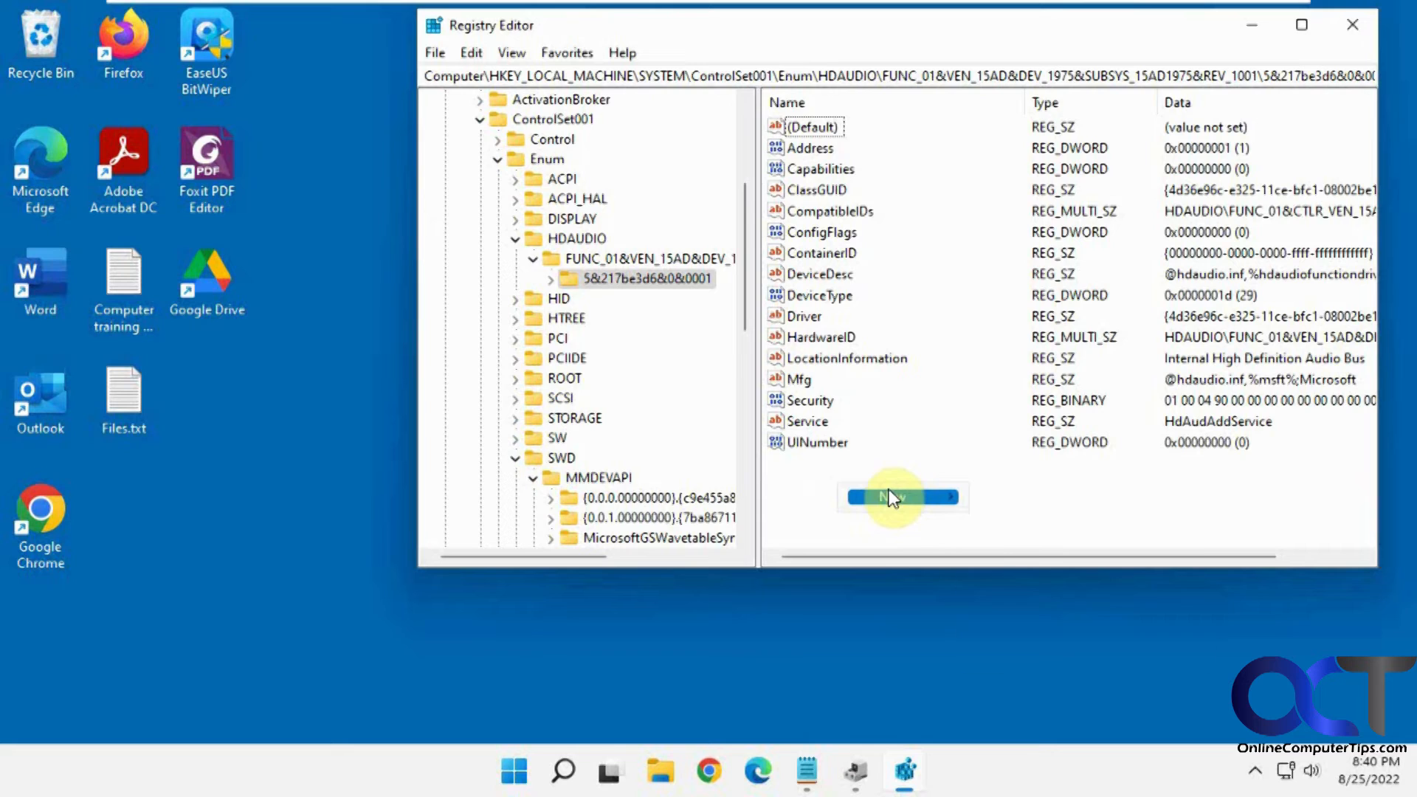
Add a FriendlyName string value set to 'Sound Blaster' in the HDAUDIO device key.
{"action": "left_click", "coordinate": [890, 496]}
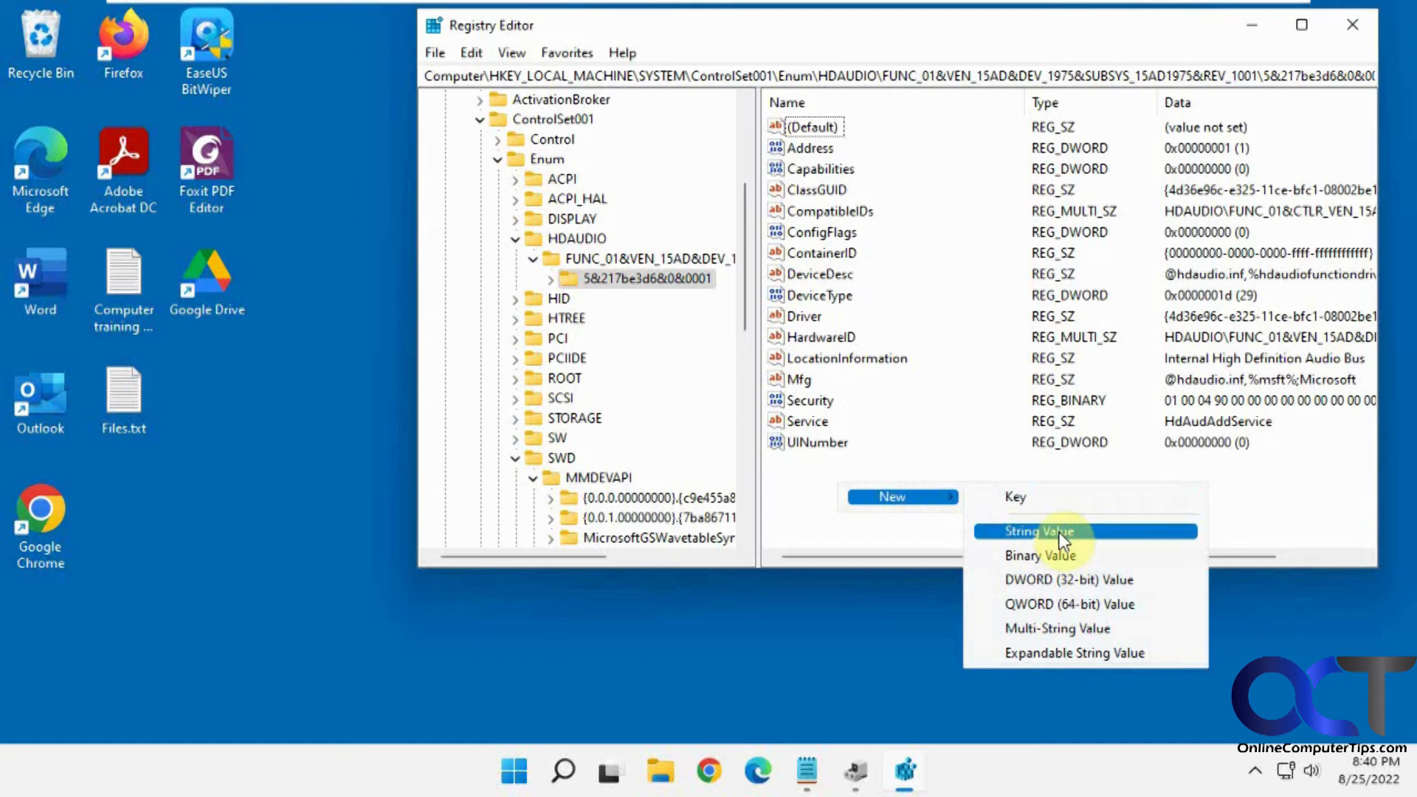
{"action": "left_click", "coordinate": [1037, 530]}
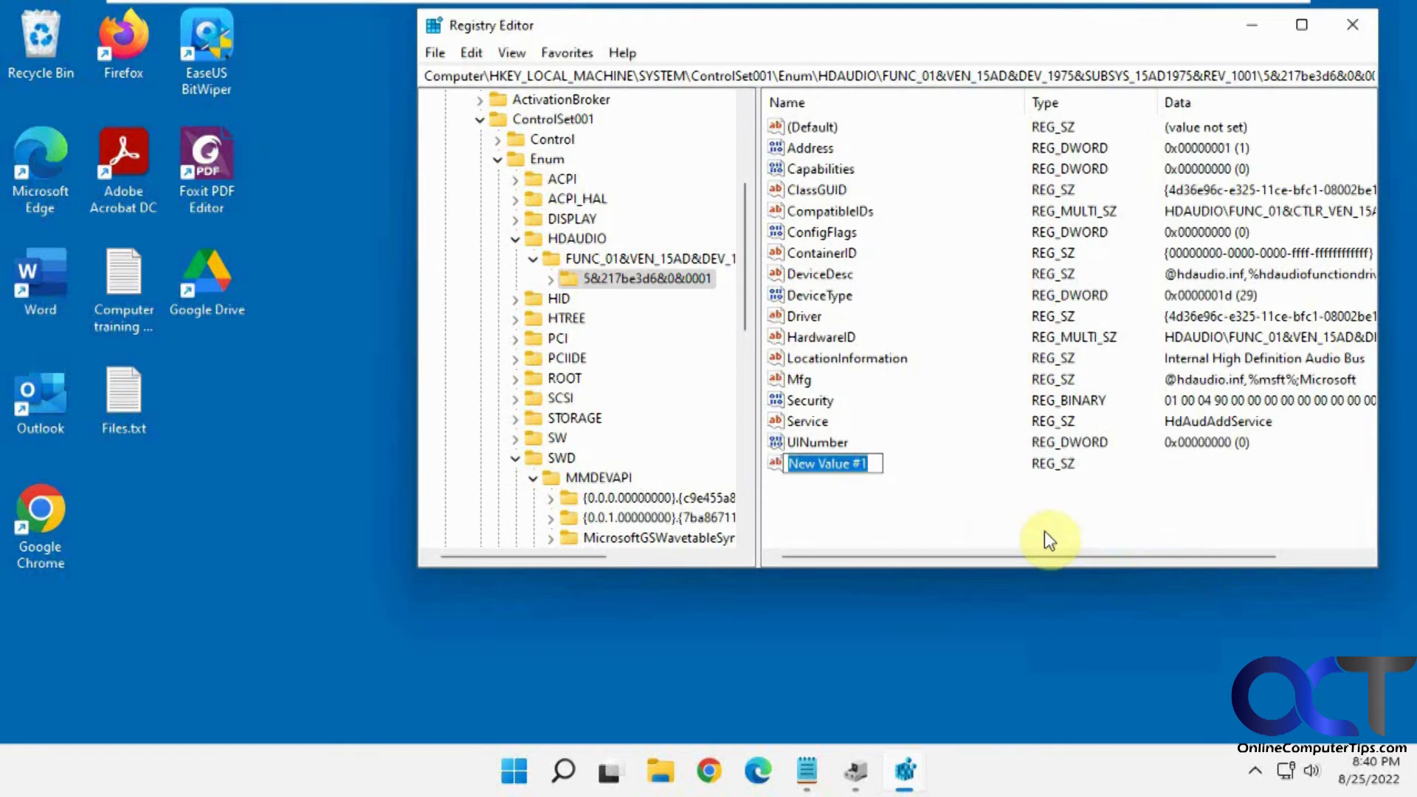
{"action": "type", "text": "FriendlyN"}
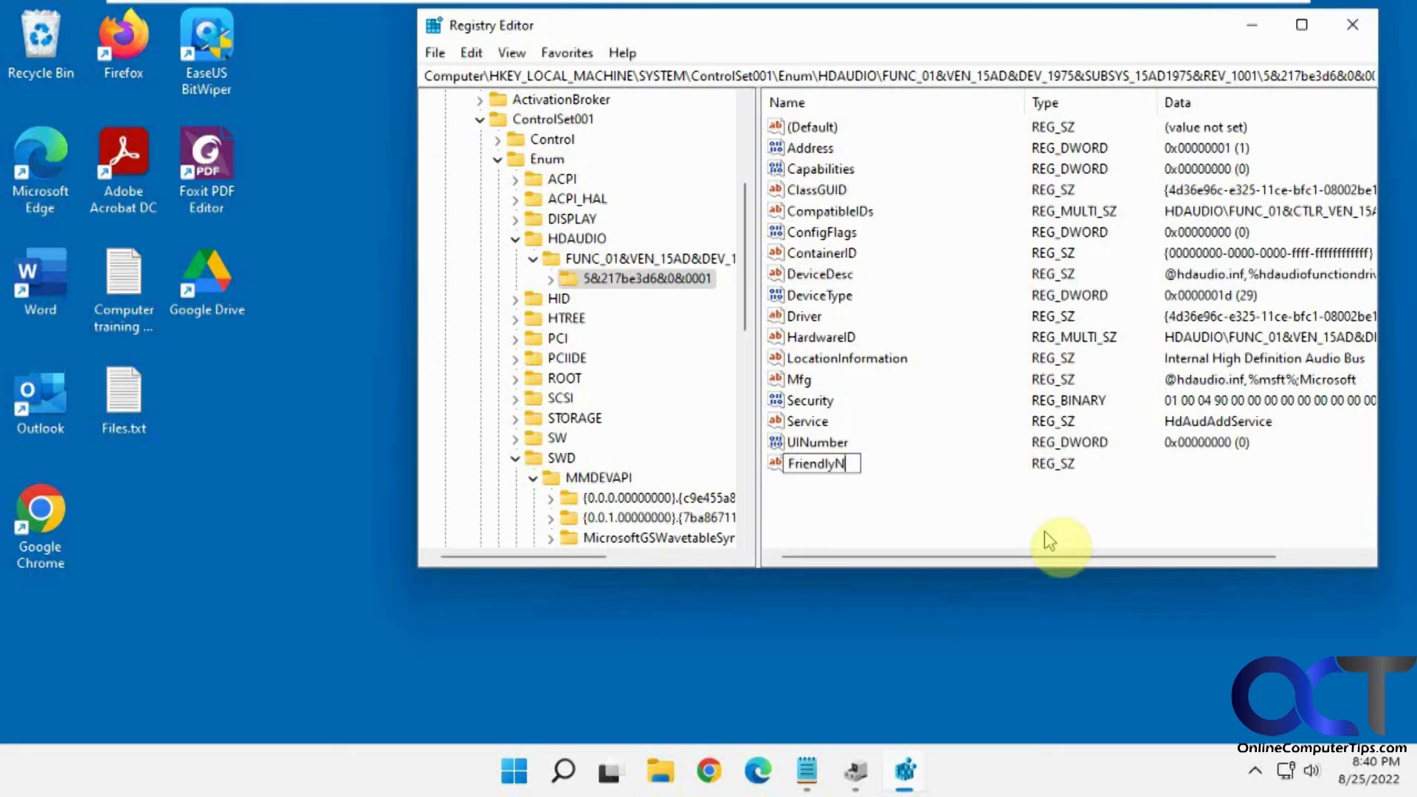
{"action": "type", "text": "ame"}
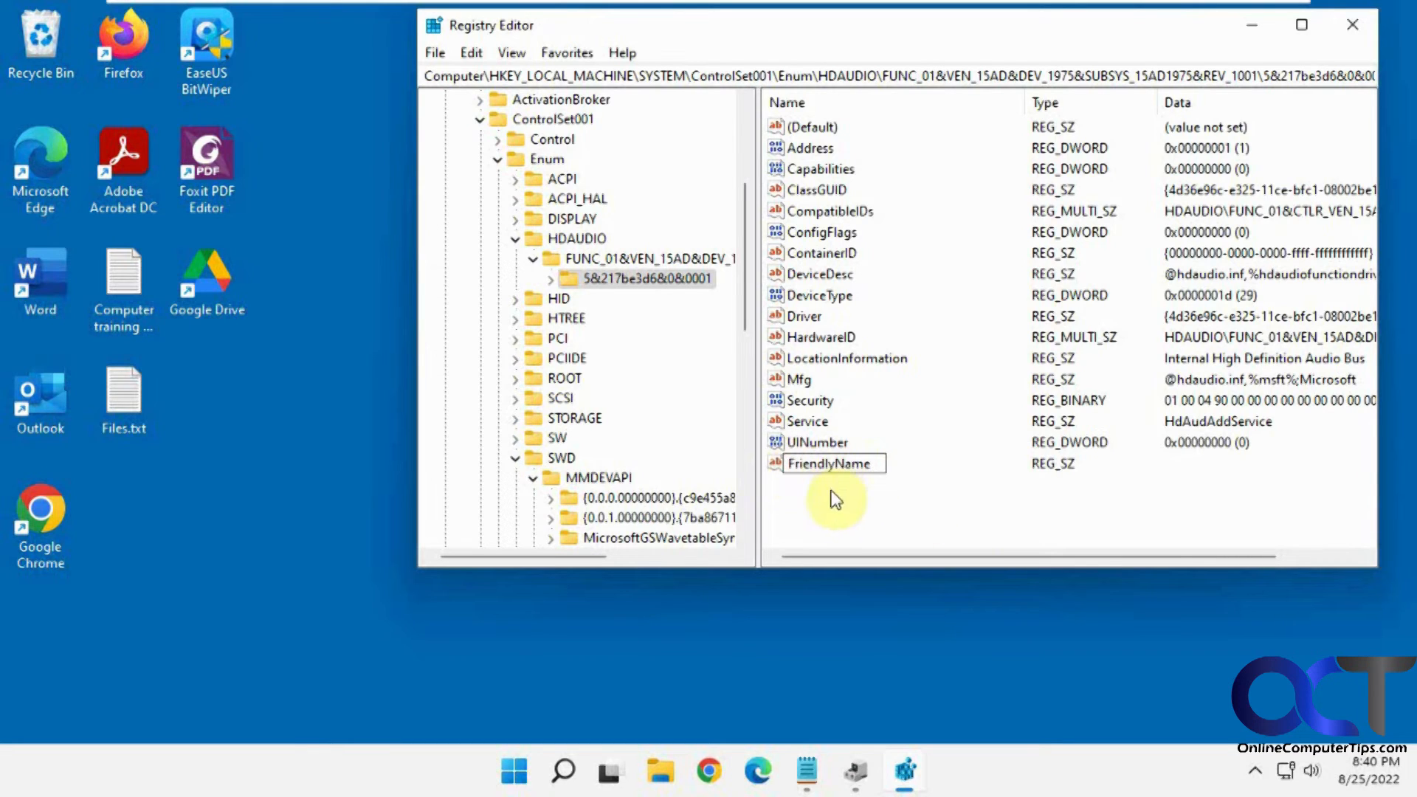
{"action": "double_click", "coordinate": [828, 463]}
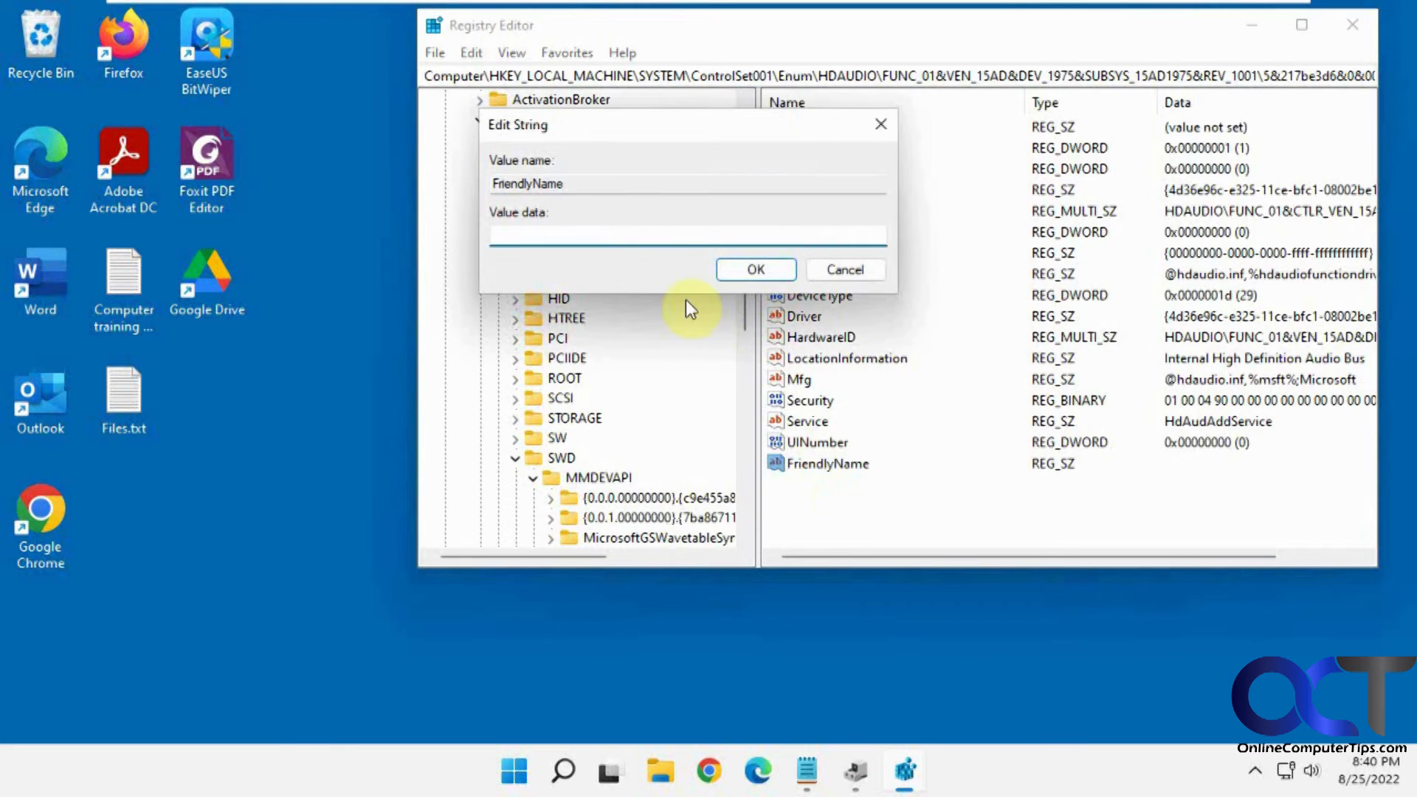
{"action": "type", "text": "Soul"}
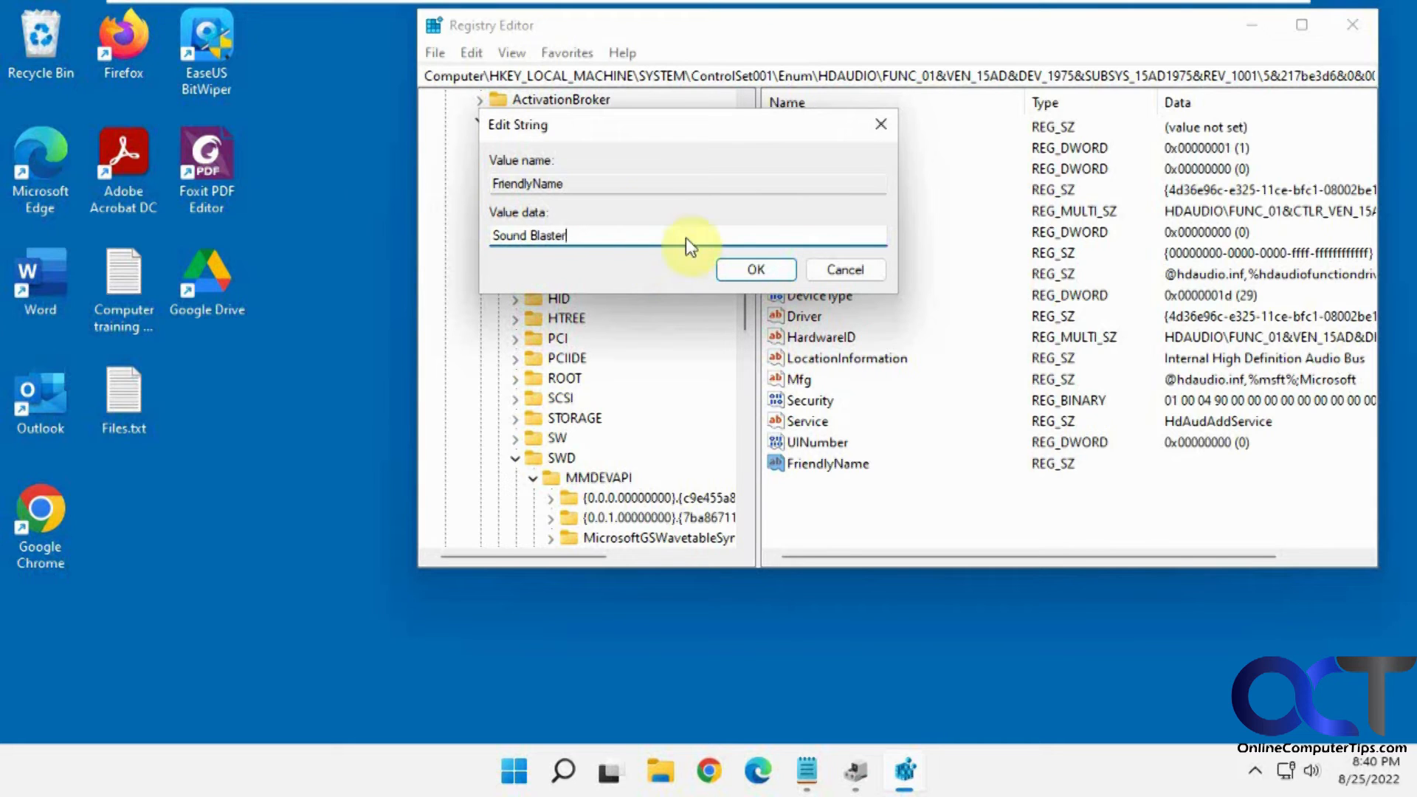
{"action": "left_click", "coordinate": [756, 270]}
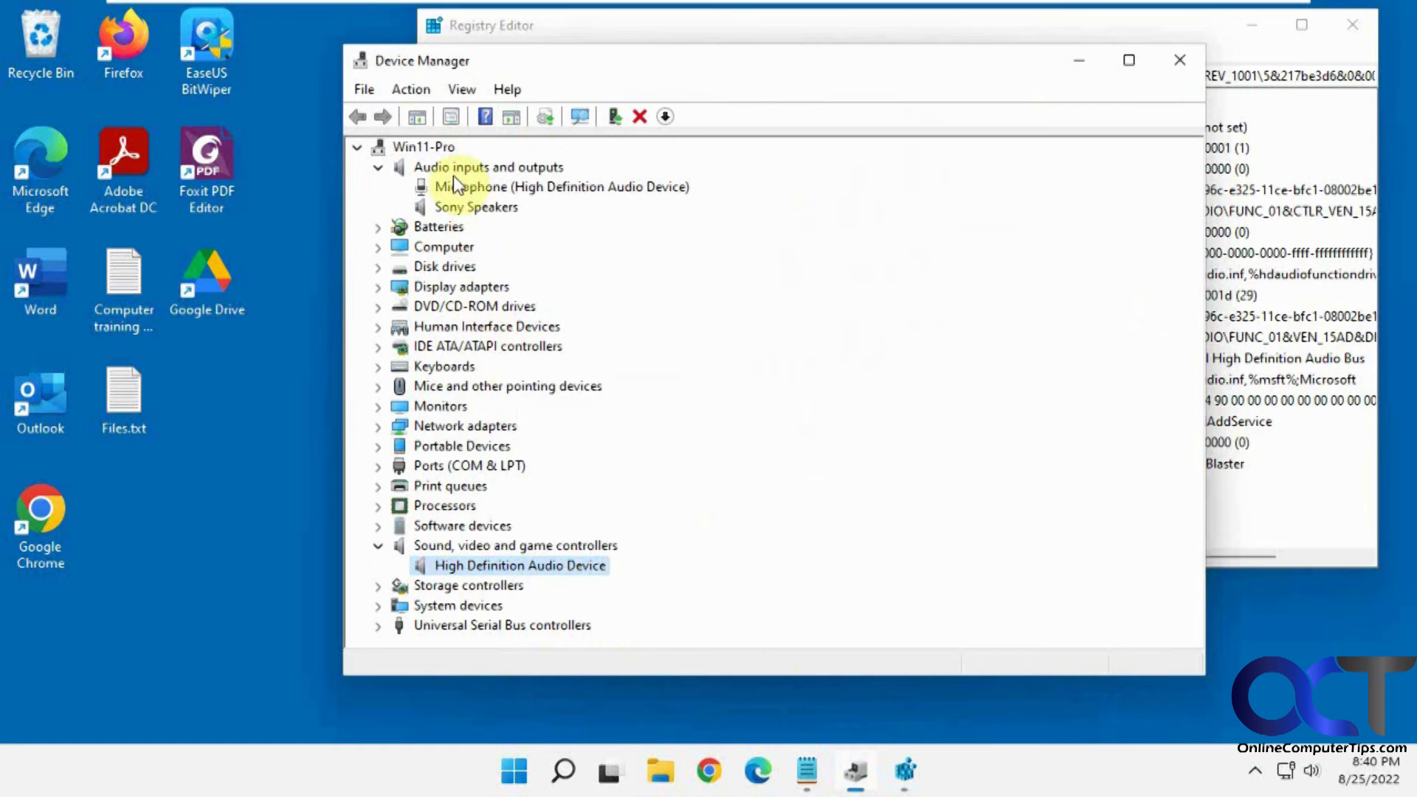
Scan for hardware changes so the audio device is listed as 'Sound Blaster'.
{"action": "left_click", "coordinate": [410, 89]}
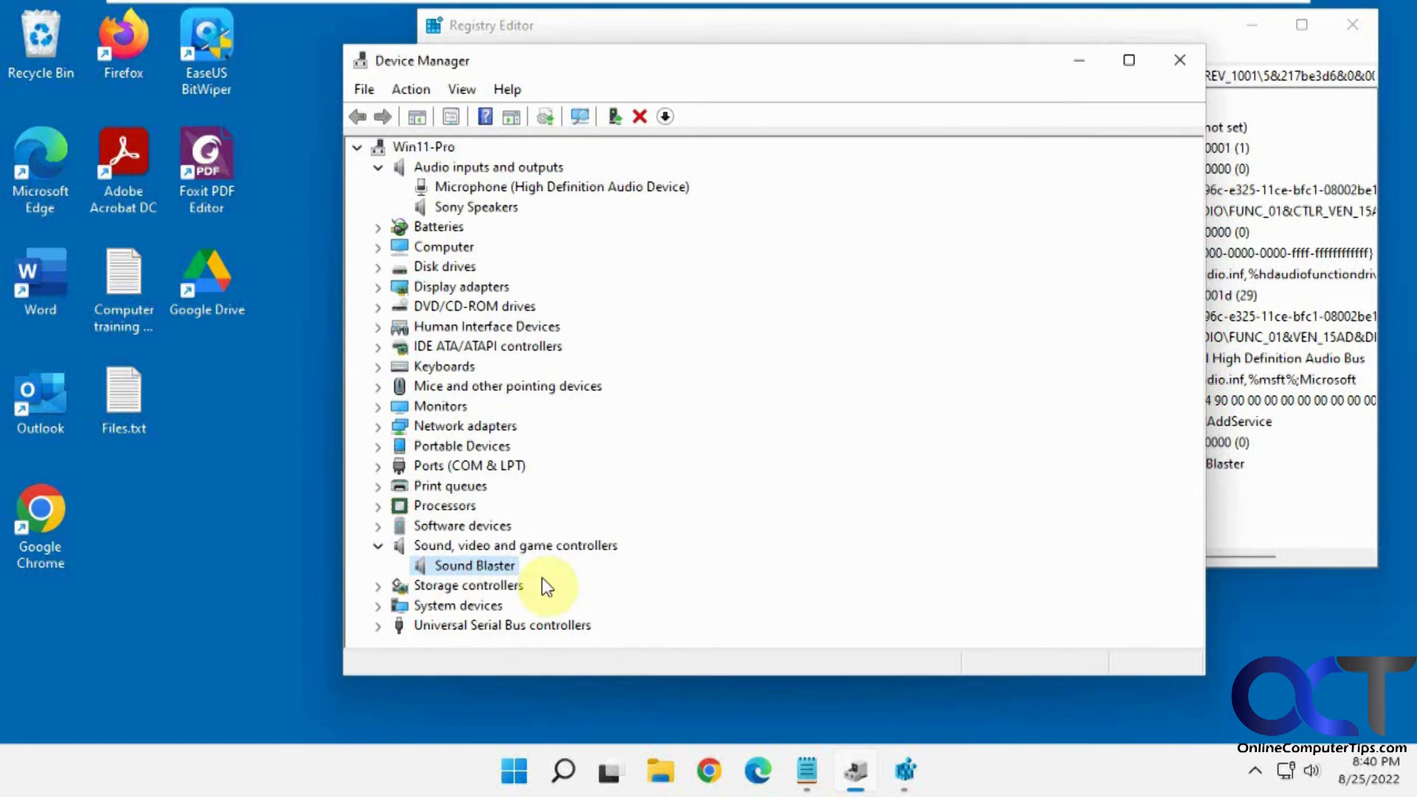
{"action": "mouse_move", "coordinate": [1251, 559]}
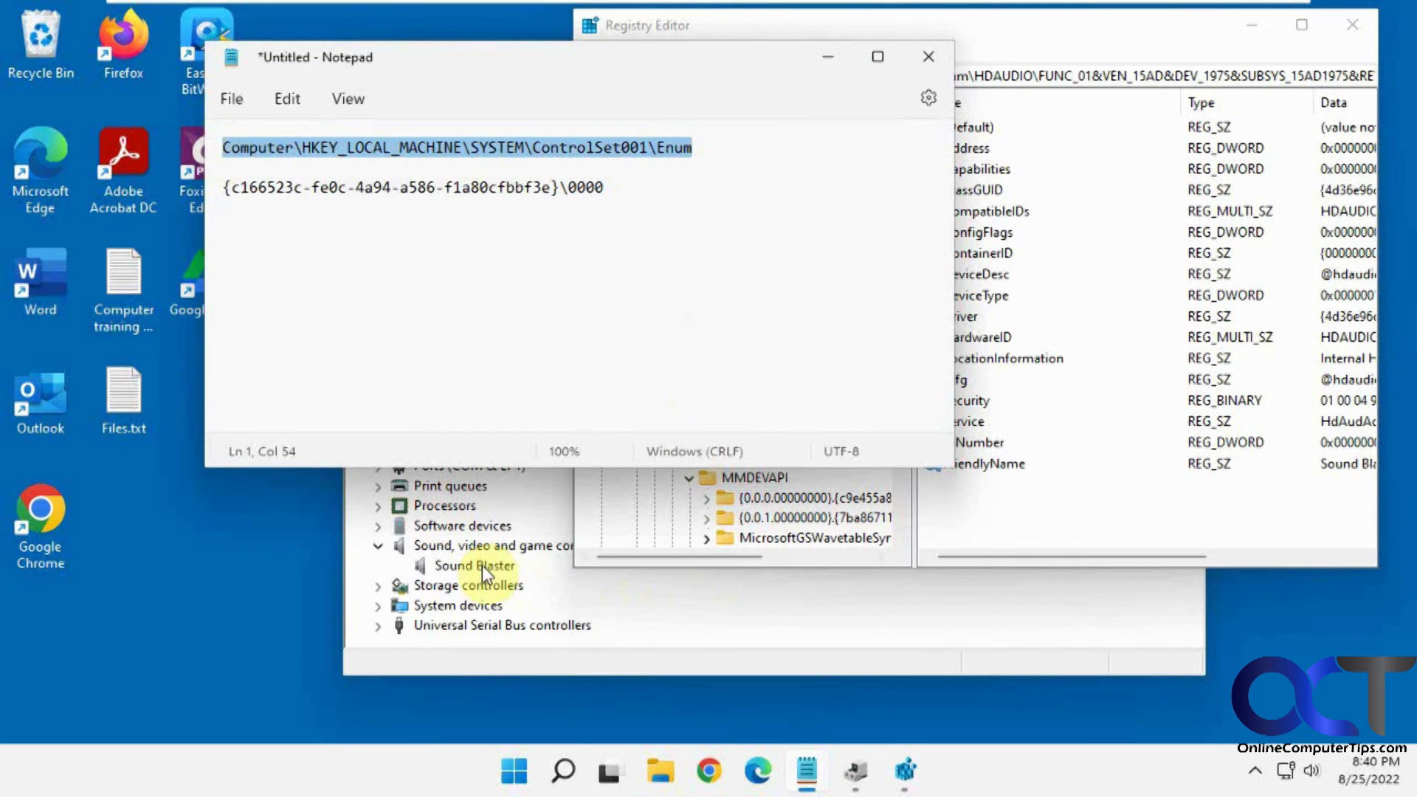
Show the Driver key property on the Details tab of Sound Blaster's properties.
{"action": "right_click", "coordinate": [478, 564]}
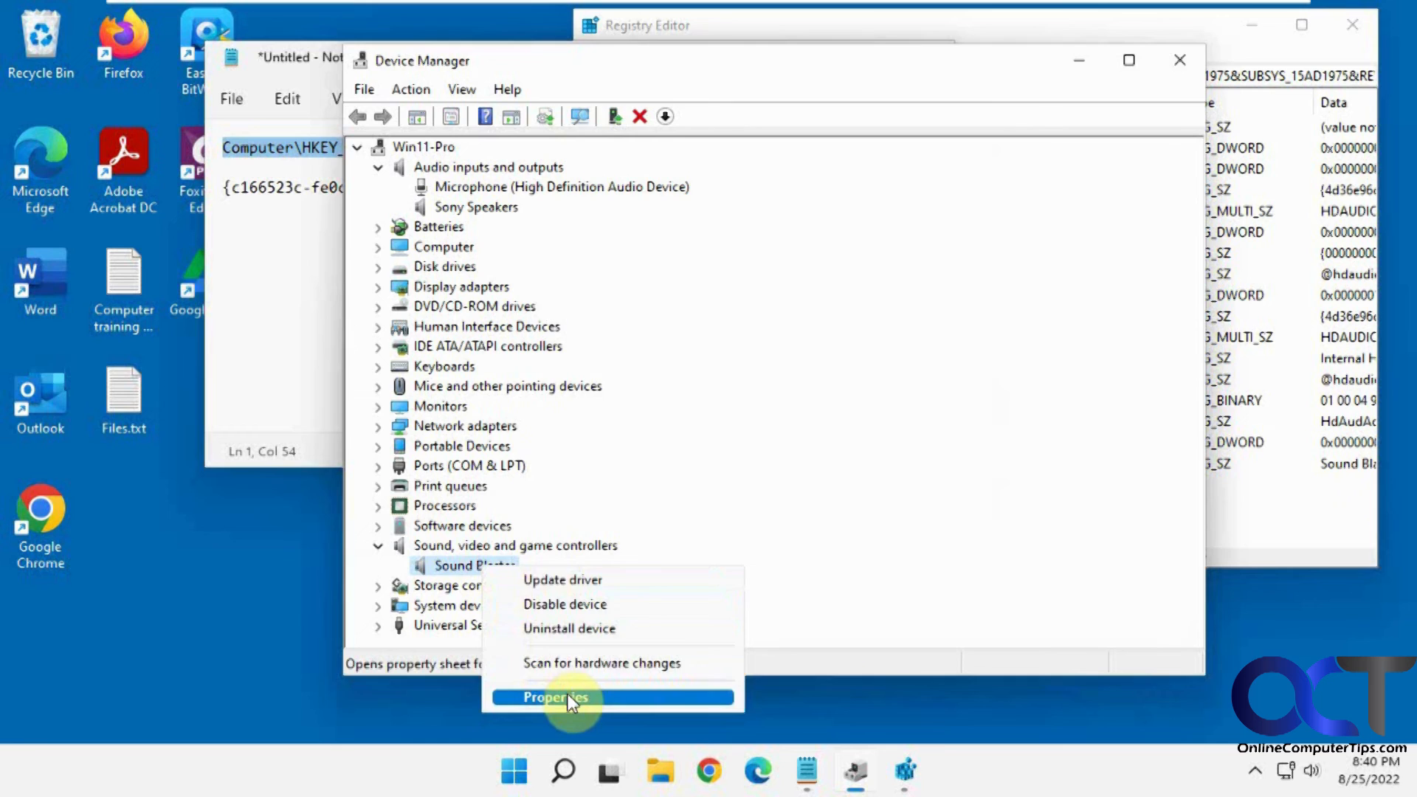
{"action": "left_click", "coordinate": [552, 696]}
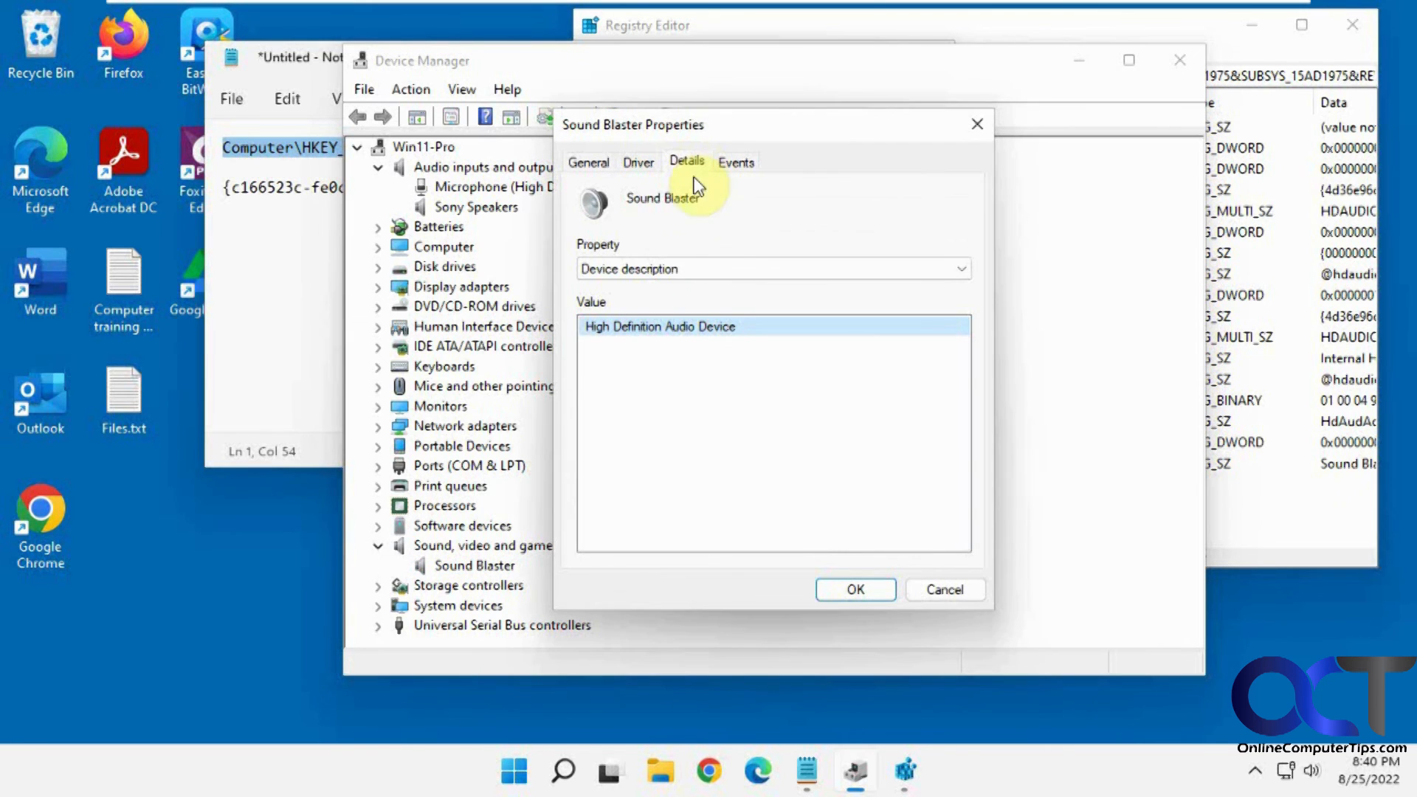
{"action": "left_click", "coordinate": [960, 268]}
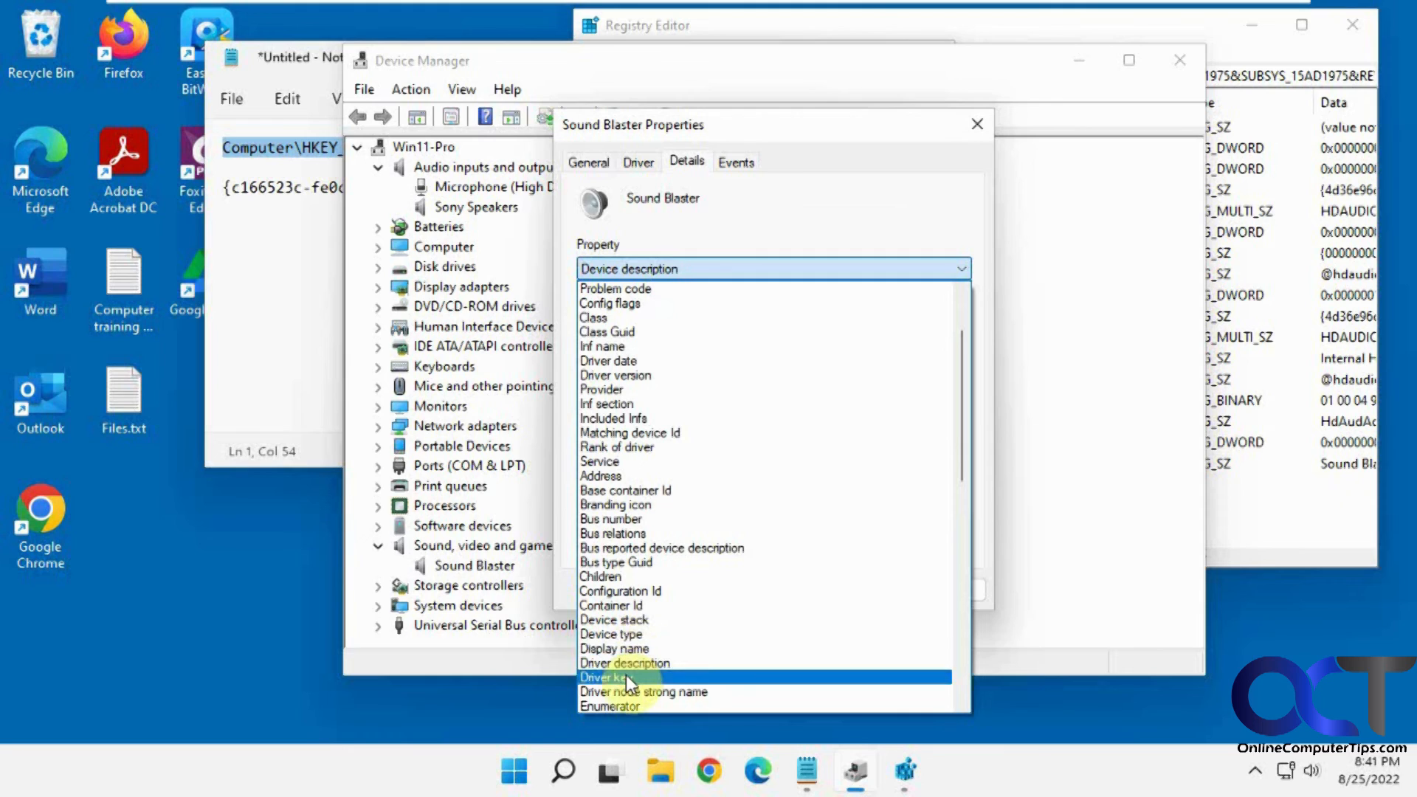
{"action": "left_click", "coordinate": [604, 677]}
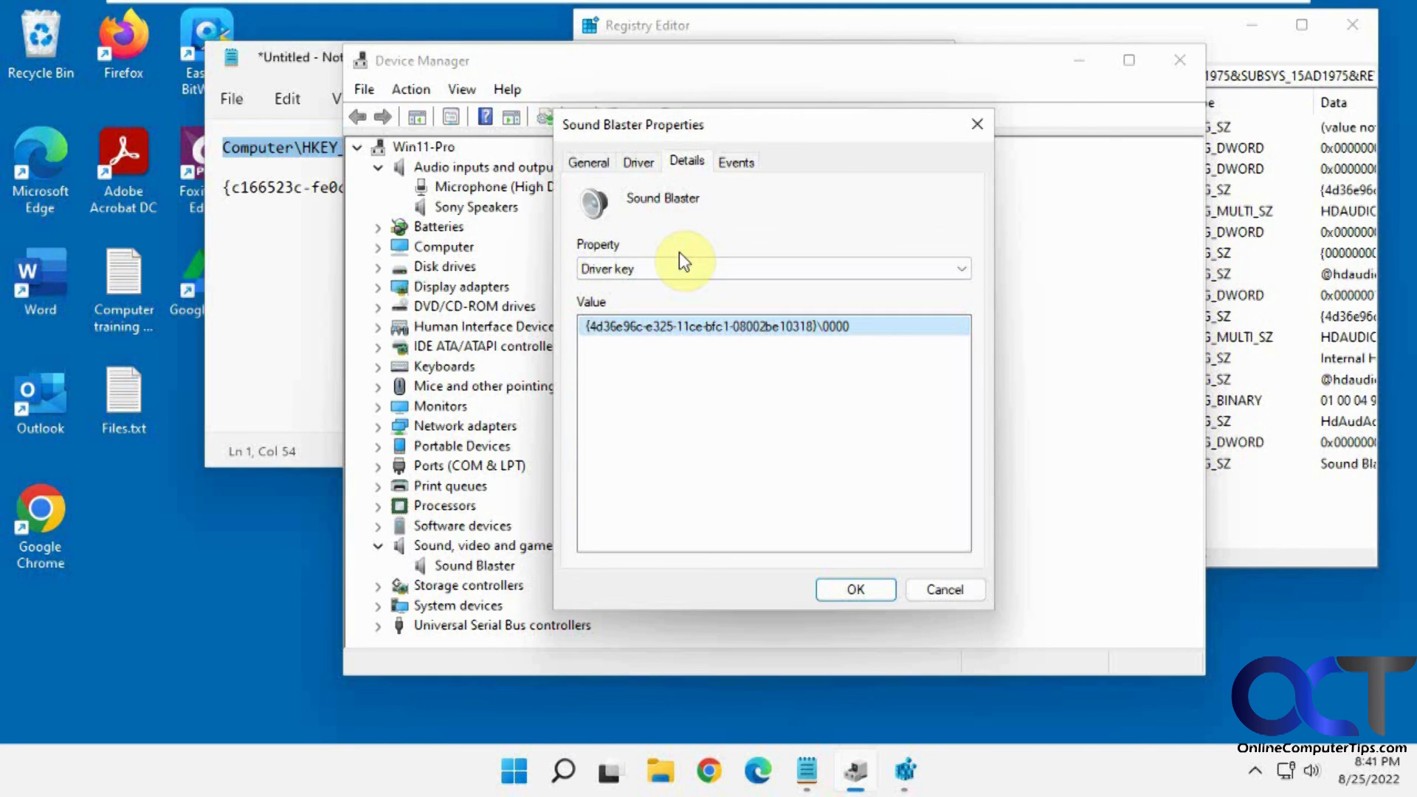